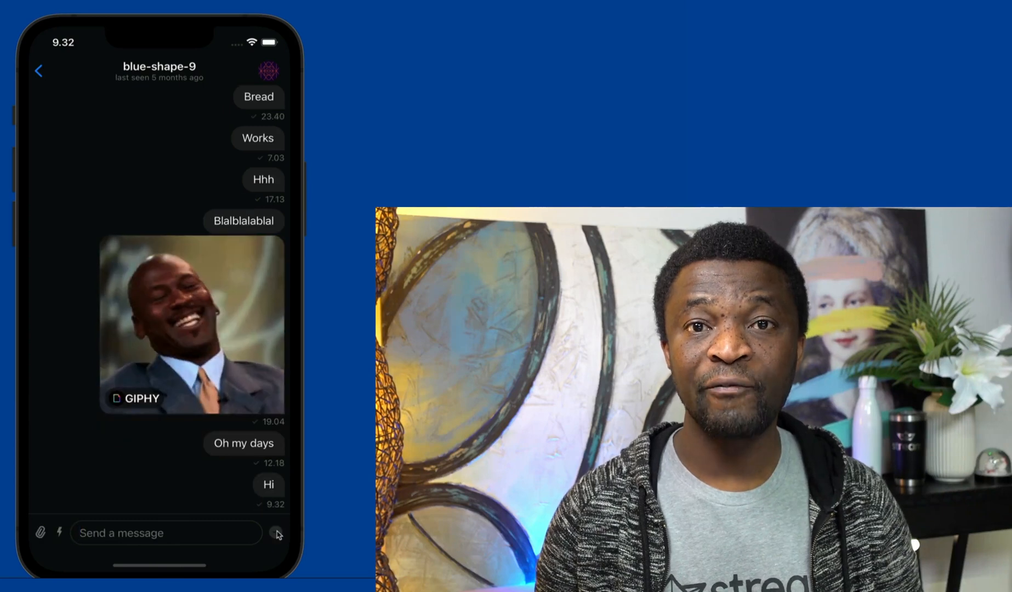
# Bring up the Hi message's options and choose Edit Message to revise its text
pyautogui.click(268, 485)
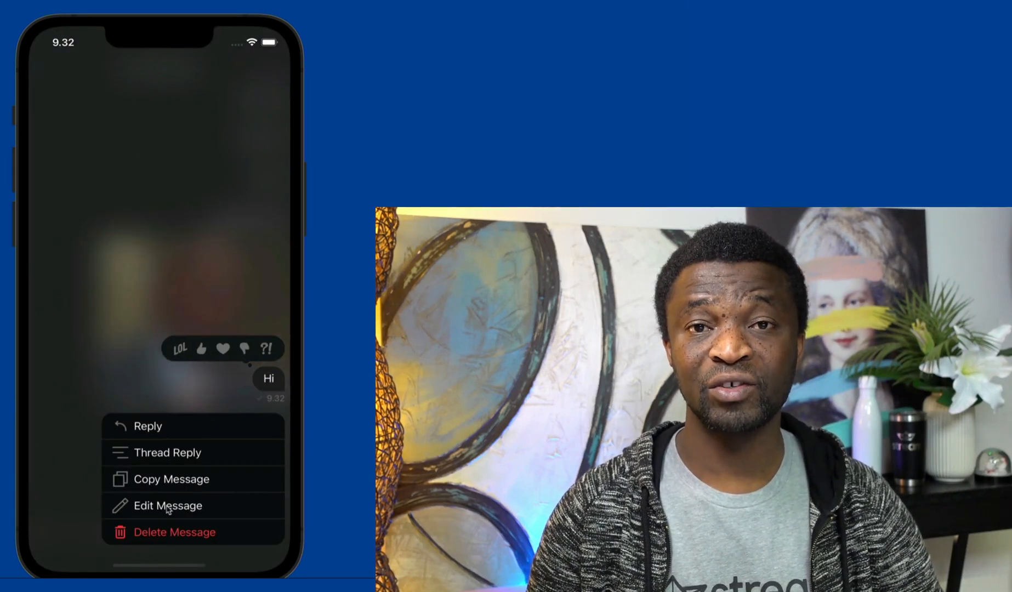
pyautogui.click(167, 506)
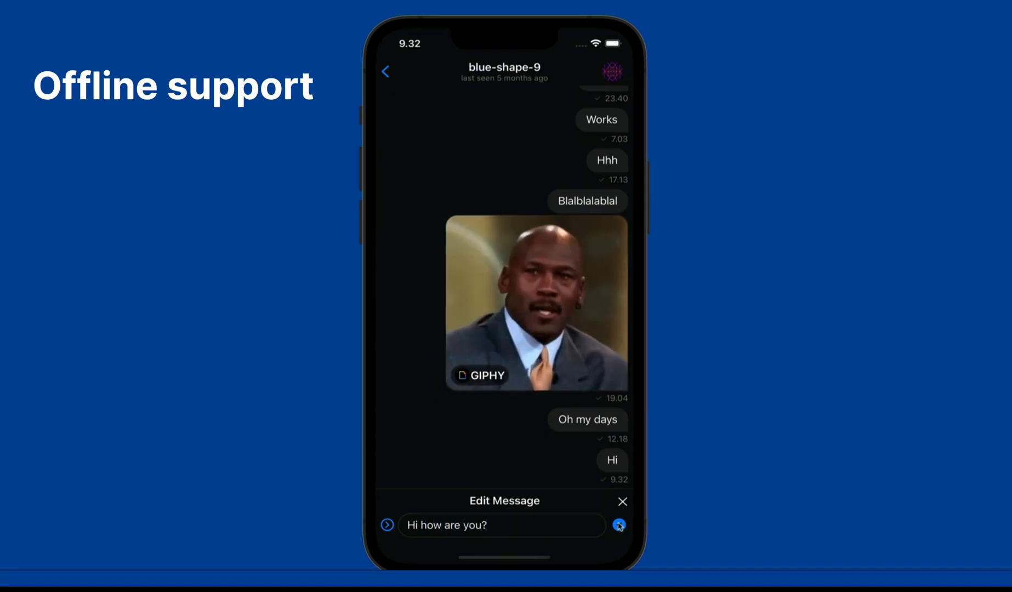
# Save the edited message, send the theming docs link and a cat Giphy, and react to the Giphy
pyautogui.click(537, 306)
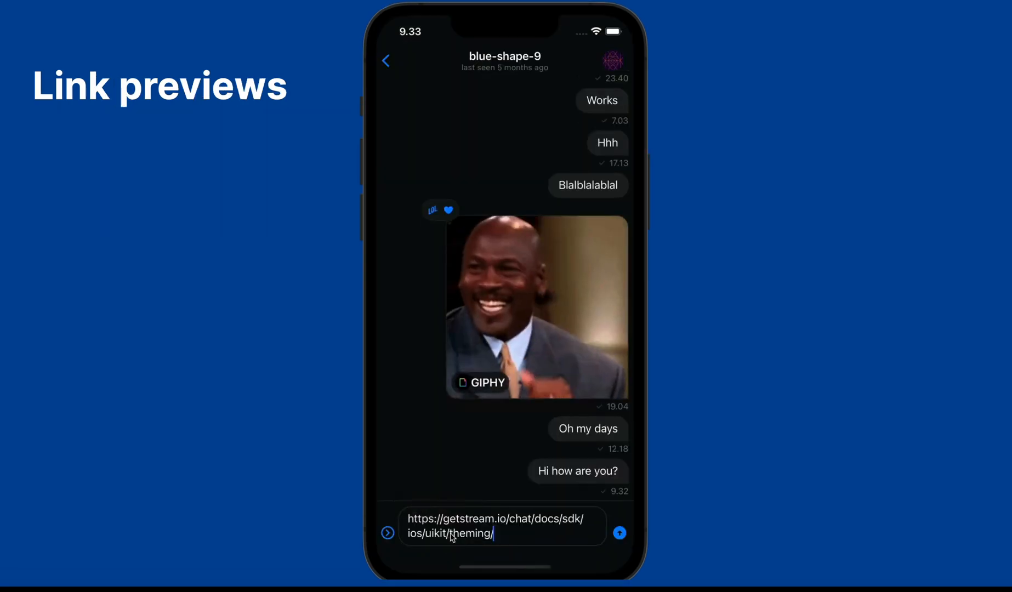
pyautogui.click(621, 533)
pyautogui.write('/')
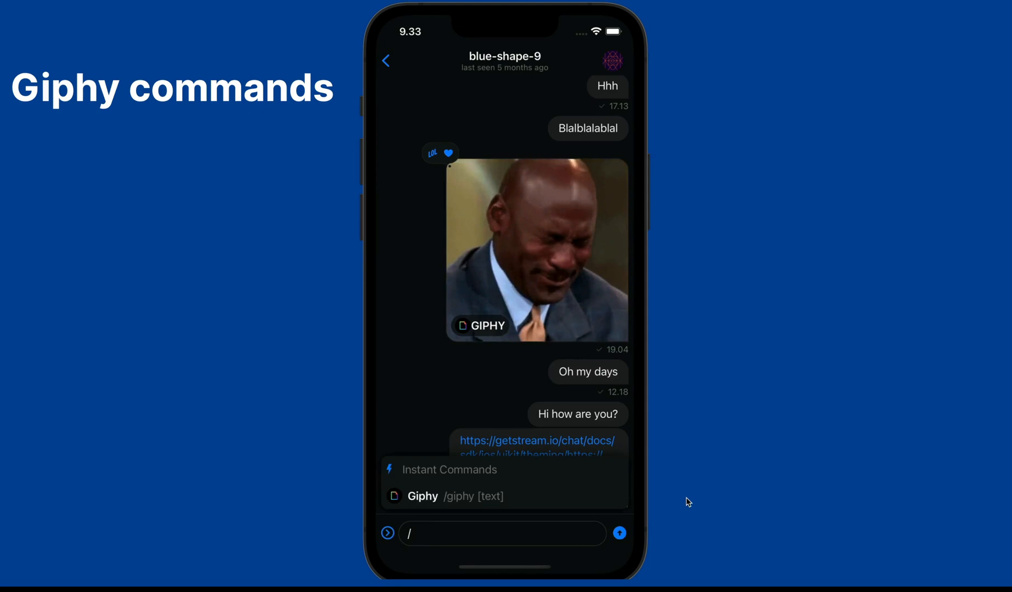
pyautogui.click(423, 497)
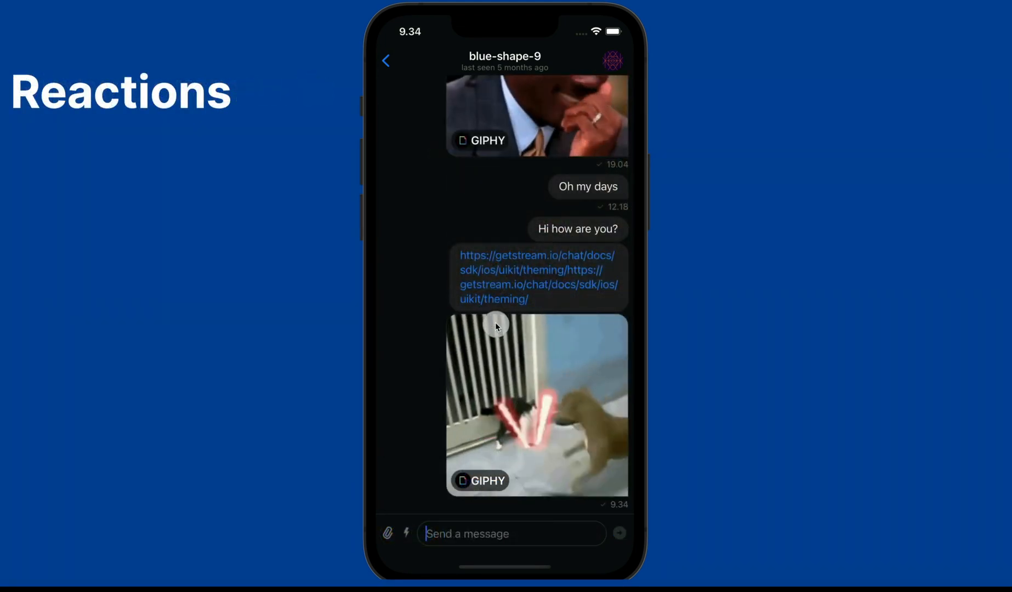
pyautogui.click(537, 405)
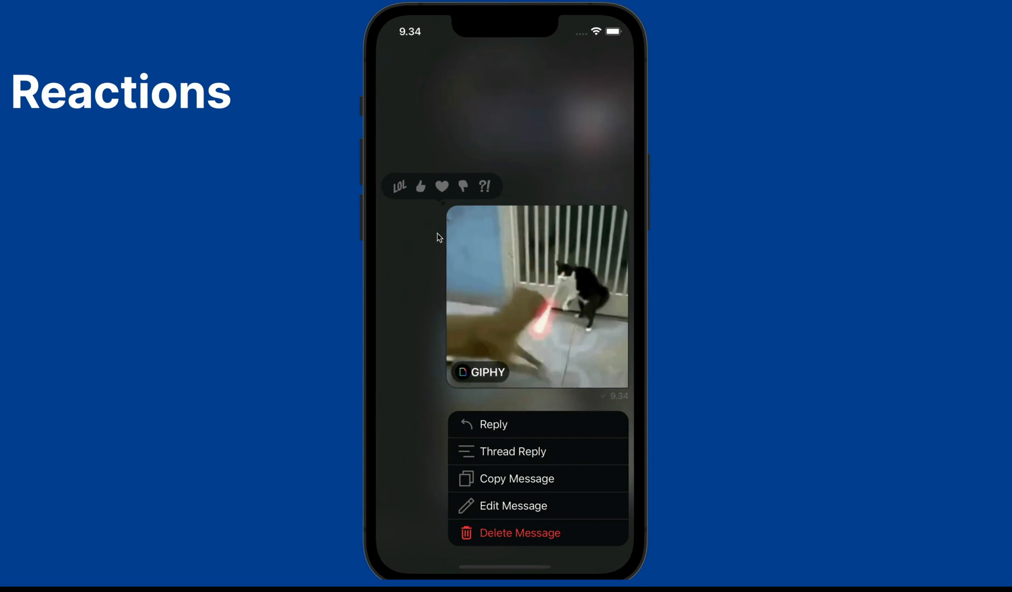
pyautogui.click(399, 187)
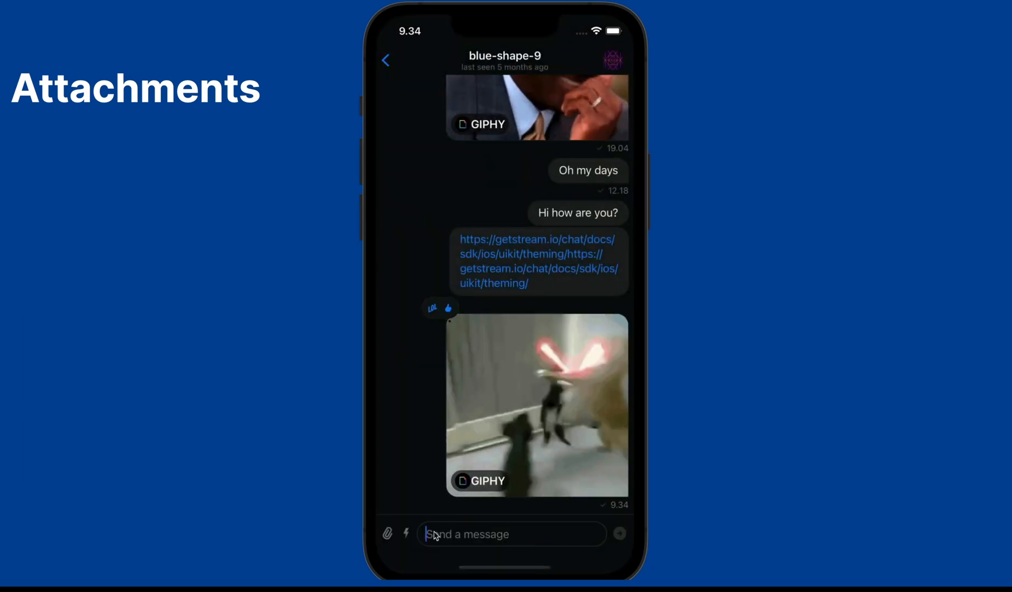
# Attach a photo captioned 'Flowers from Sweden' and reply 'Yes' to 'Really?' in a thread
pyautogui.click(389, 534)
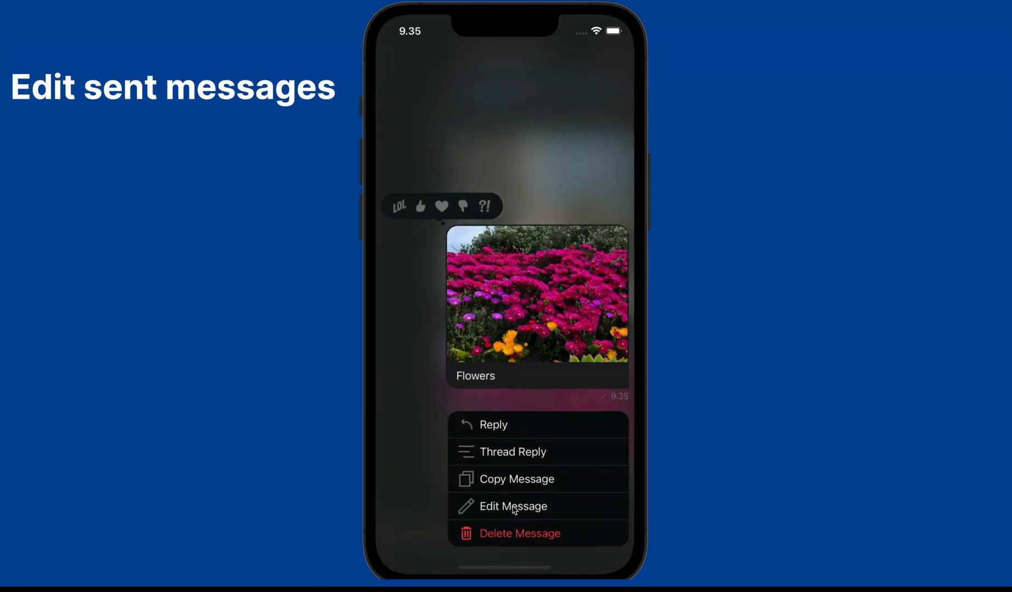
pyautogui.click(513, 506)
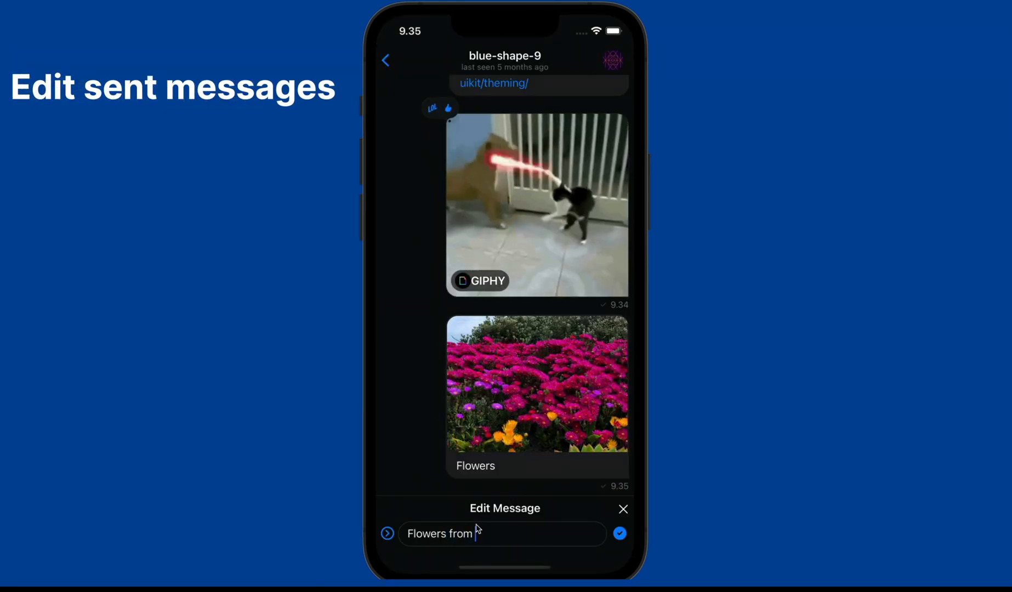
pyautogui.write('Sweden')
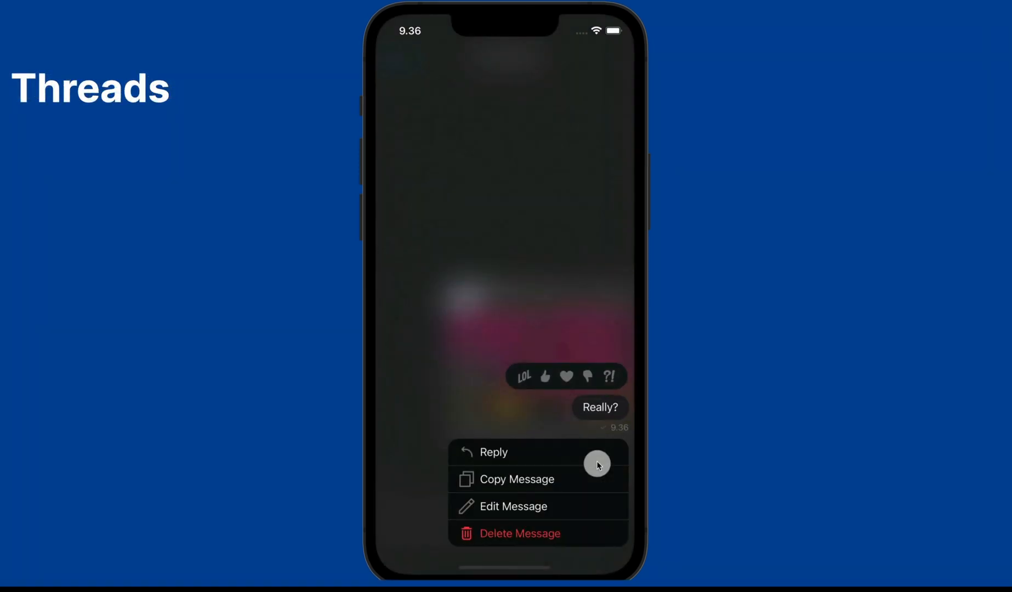
pyautogui.click(494, 453)
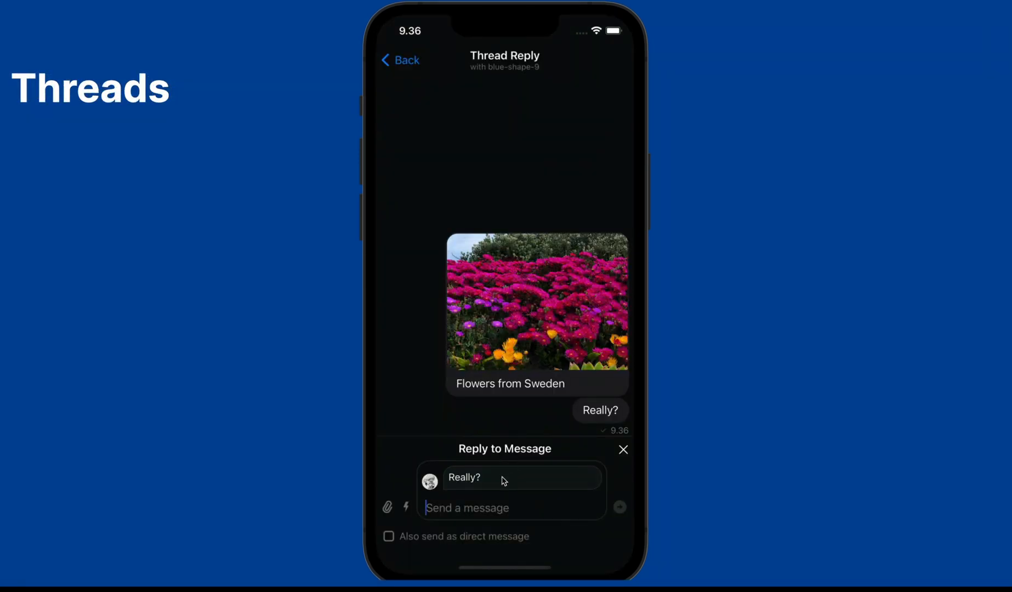
pyautogui.write('Yes')
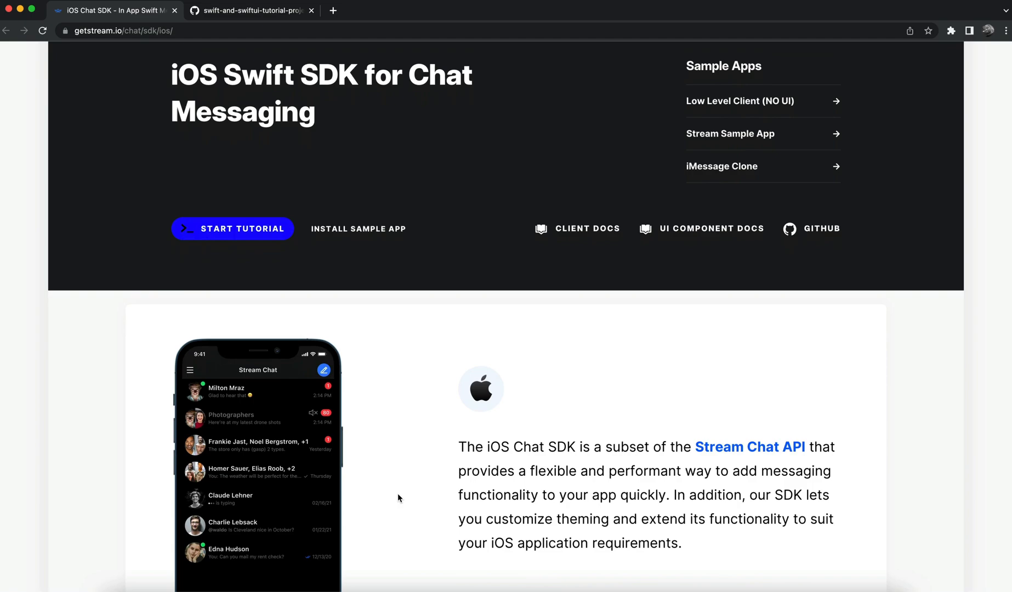
# Scroll through the iOS Swift SDK page and move to the GitHub iOS-Chat-Demo readme
pyautogui.scroll(-3)
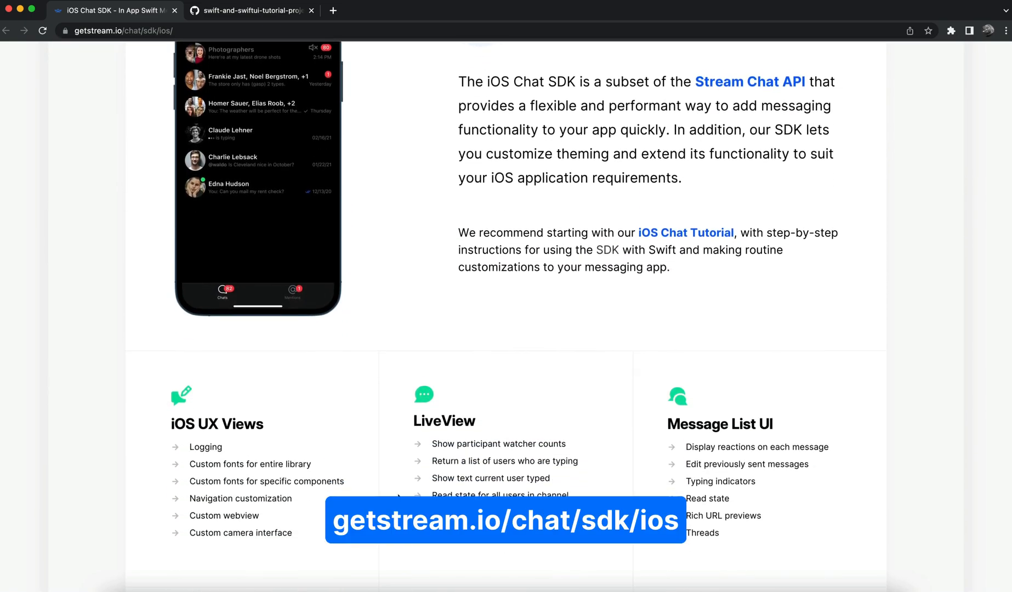
pyautogui.scroll(-3)
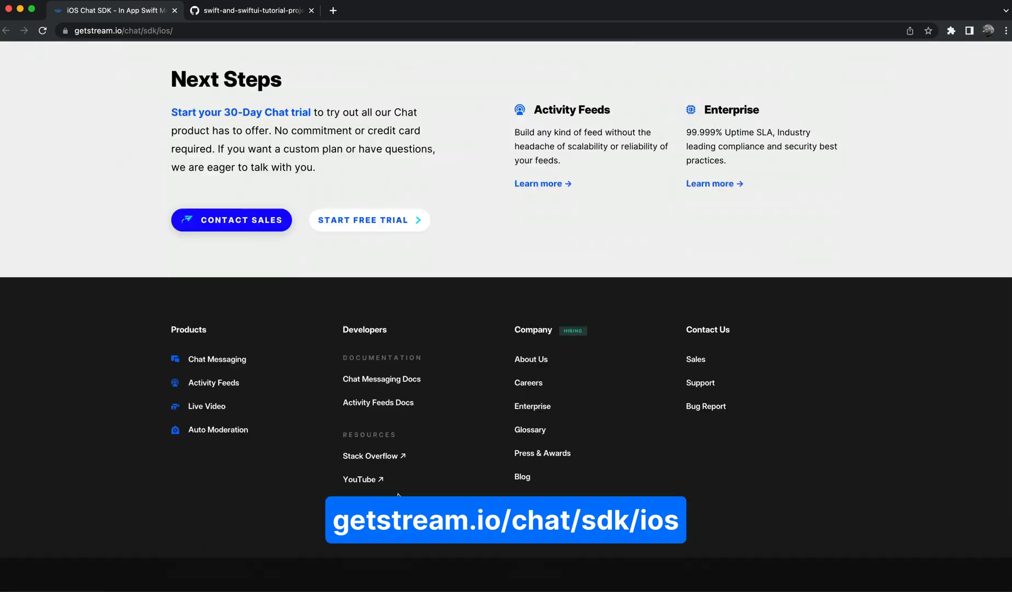
pyautogui.scroll(3)
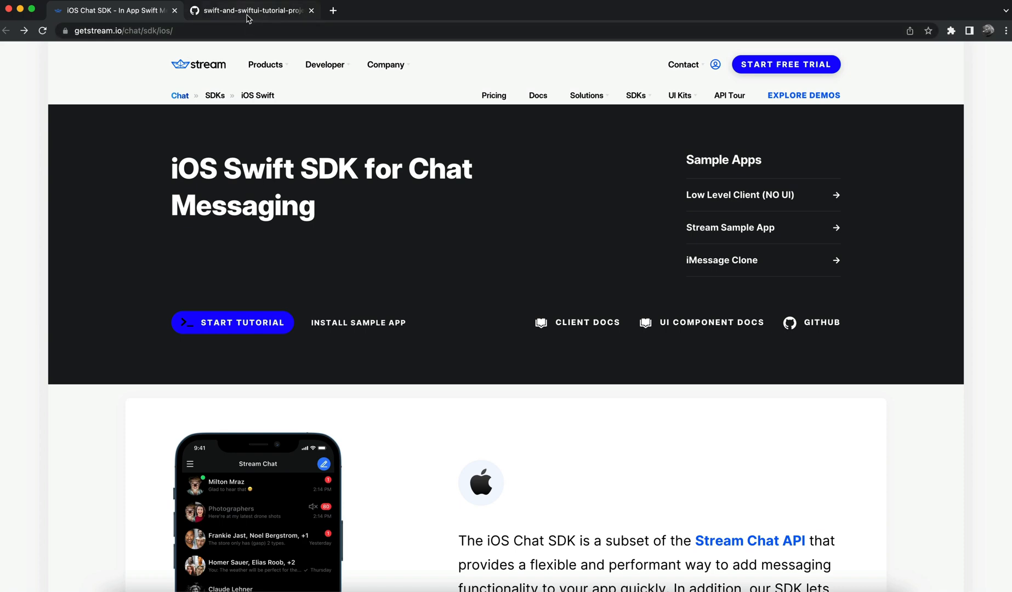
pyautogui.click(250, 11)
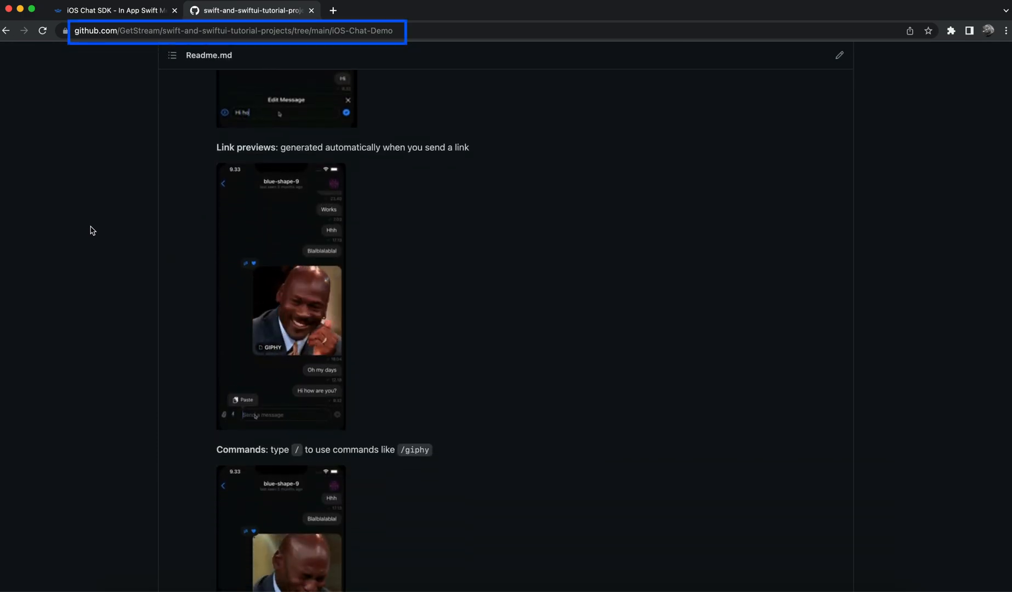
# Read the readme down to the SceneDelegate setup code and return to the Stream SDK page
pyautogui.scroll(-3)
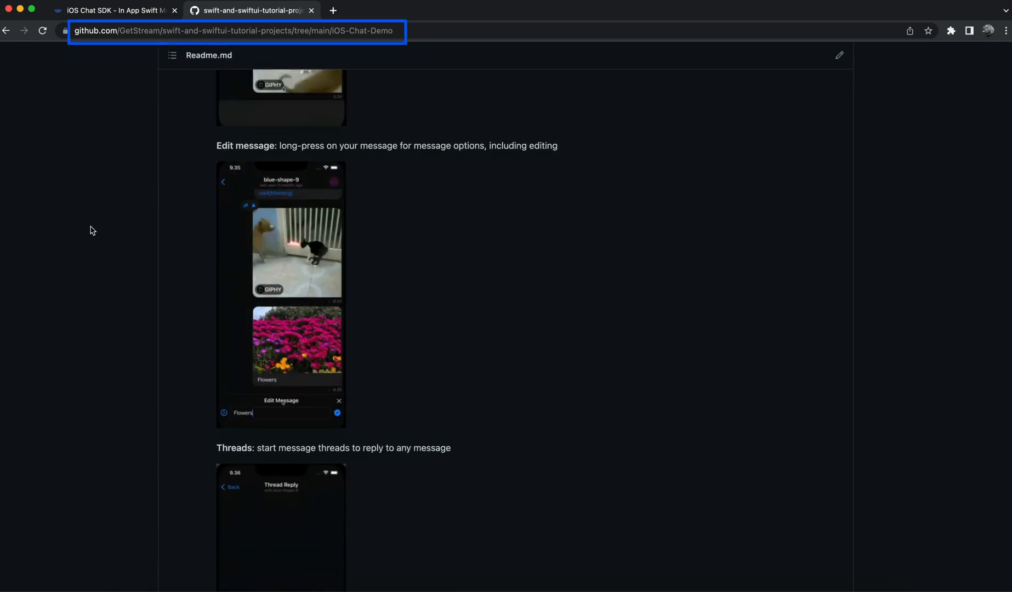
pyautogui.scroll(-3)
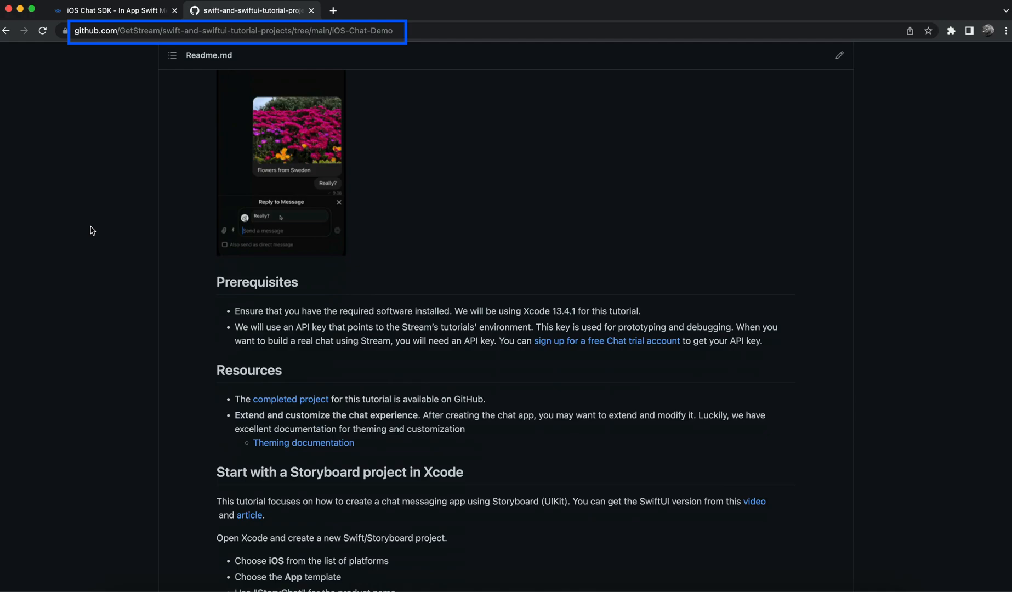
pyautogui.scroll(-3)
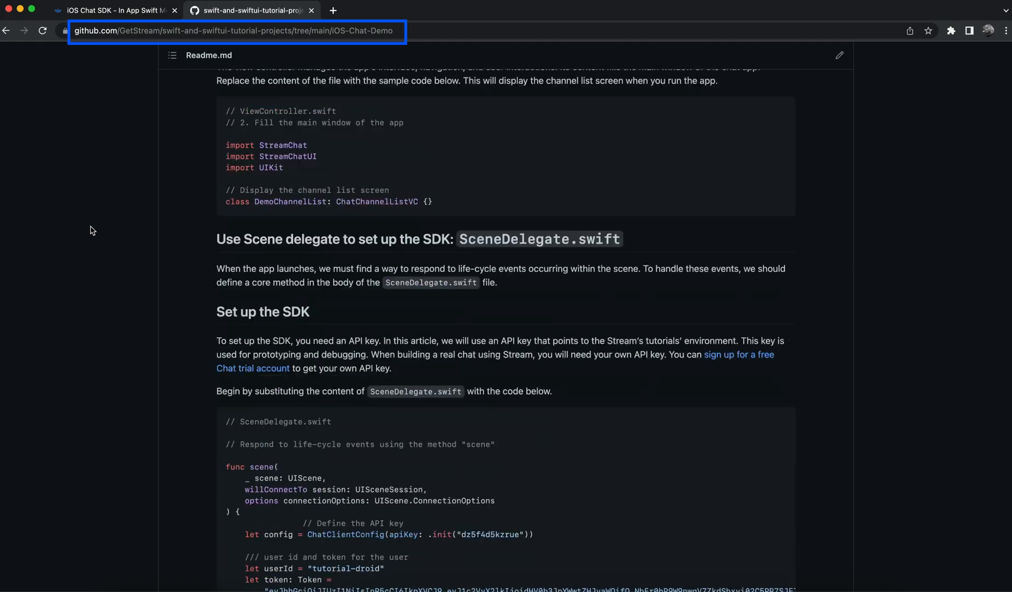
pyautogui.click(115, 9)
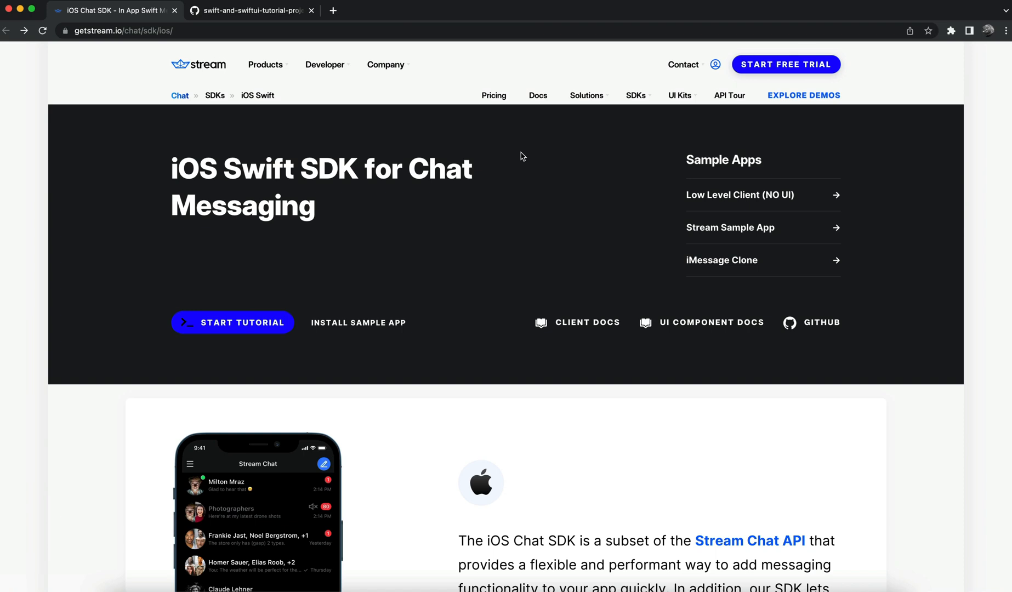
pyautogui.moveTo(538, 101)
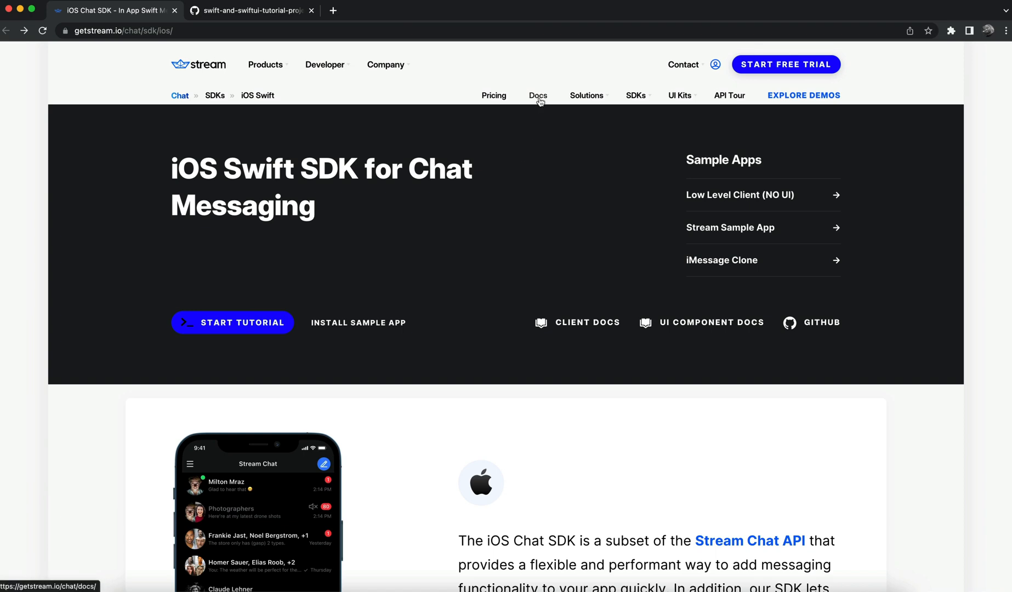
# Go to Stream's Chat Messaging Docs listing the SDK platforms
pyautogui.click(538, 96)
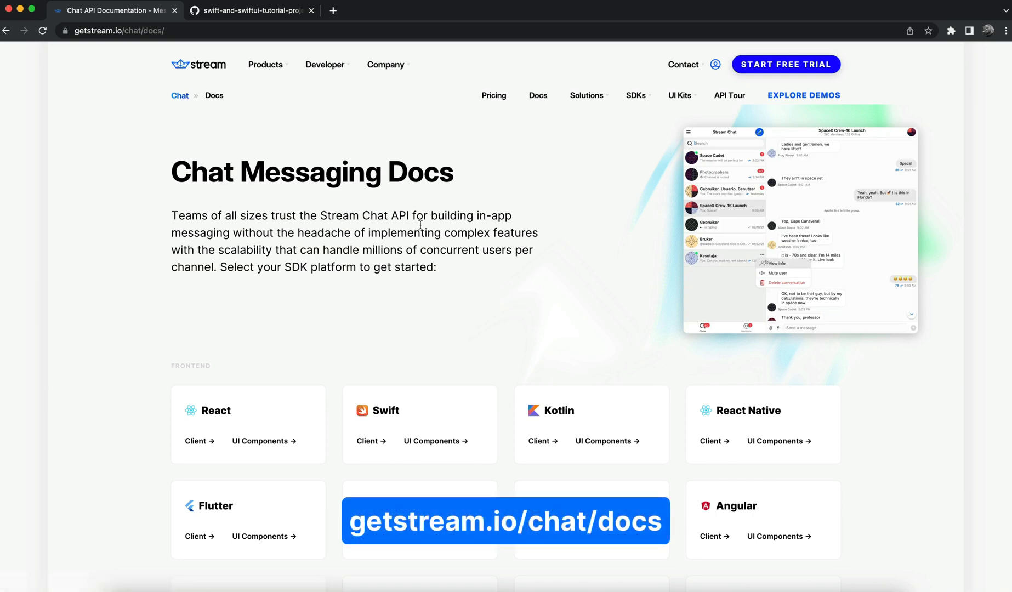
pyautogui.scroll(-3)
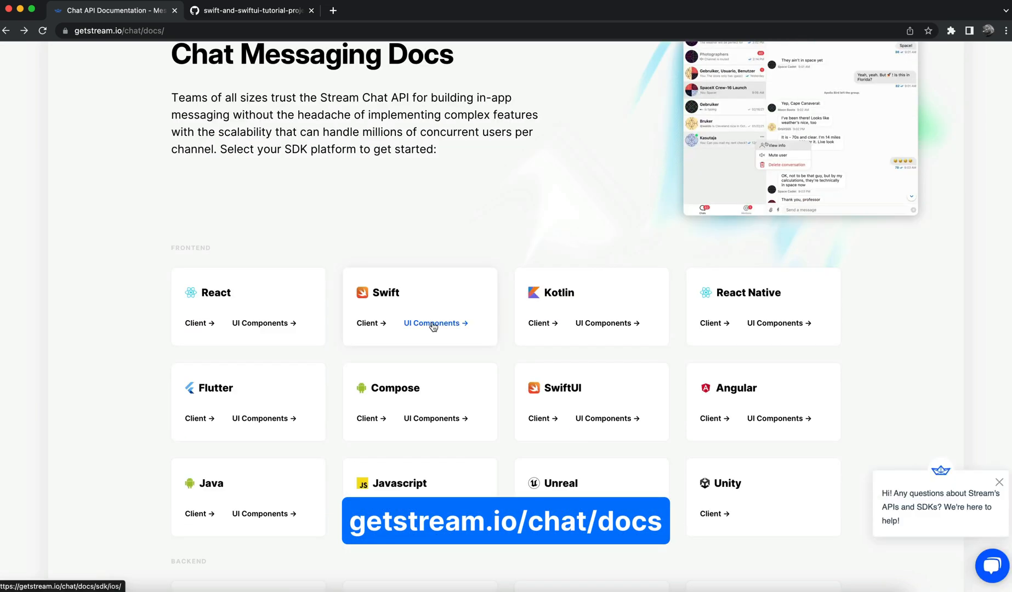
pyautogui.moveTo(390, 315)
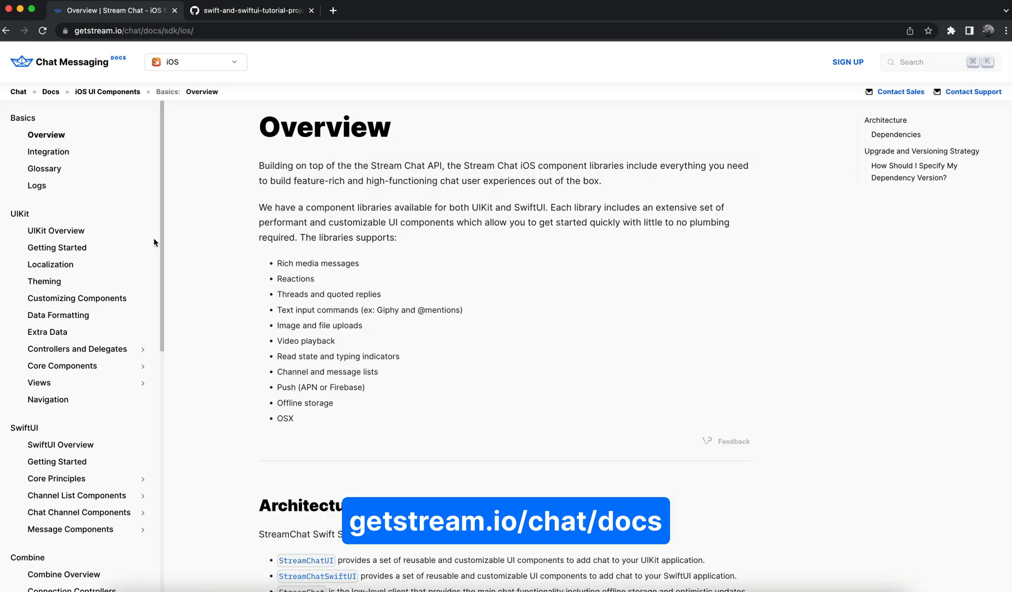
pyautogui.moveTo(44, 282)
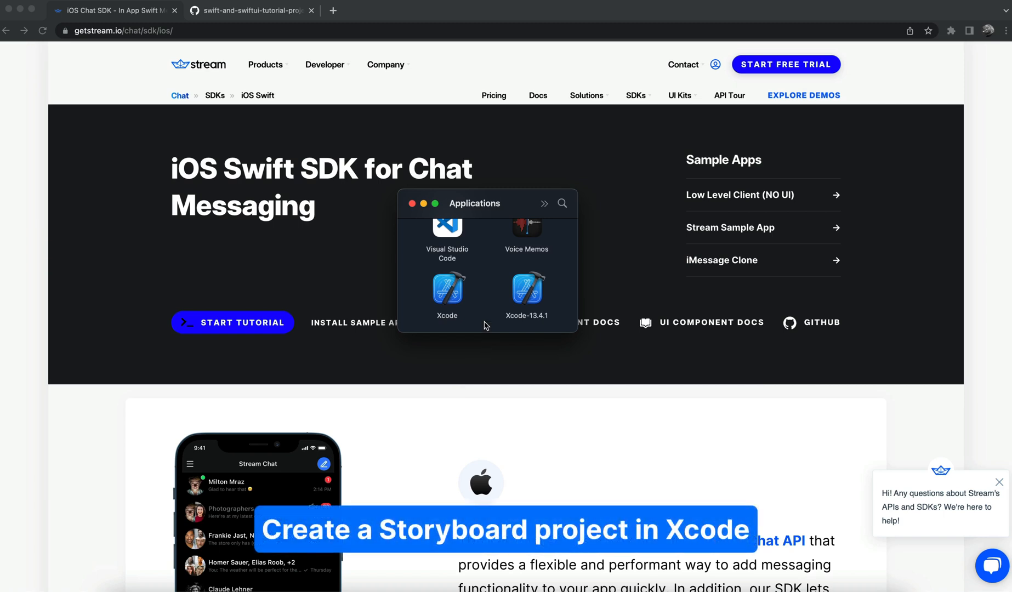
pyautogui.moveTo(526, 301)
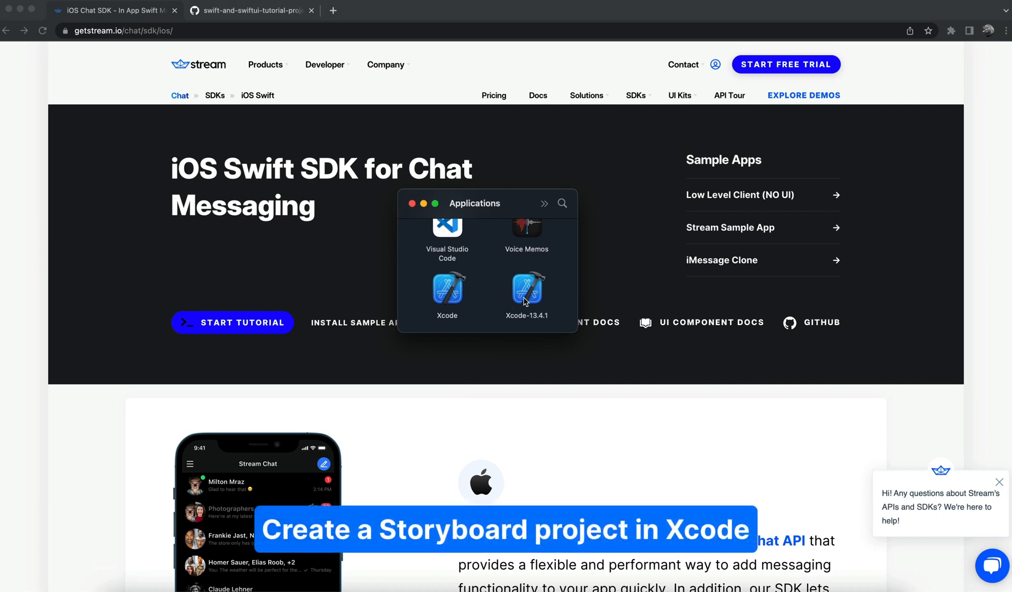
# Launch Xcode-13.4.1 from the Applications folder
pyautogui.click(526, 289)
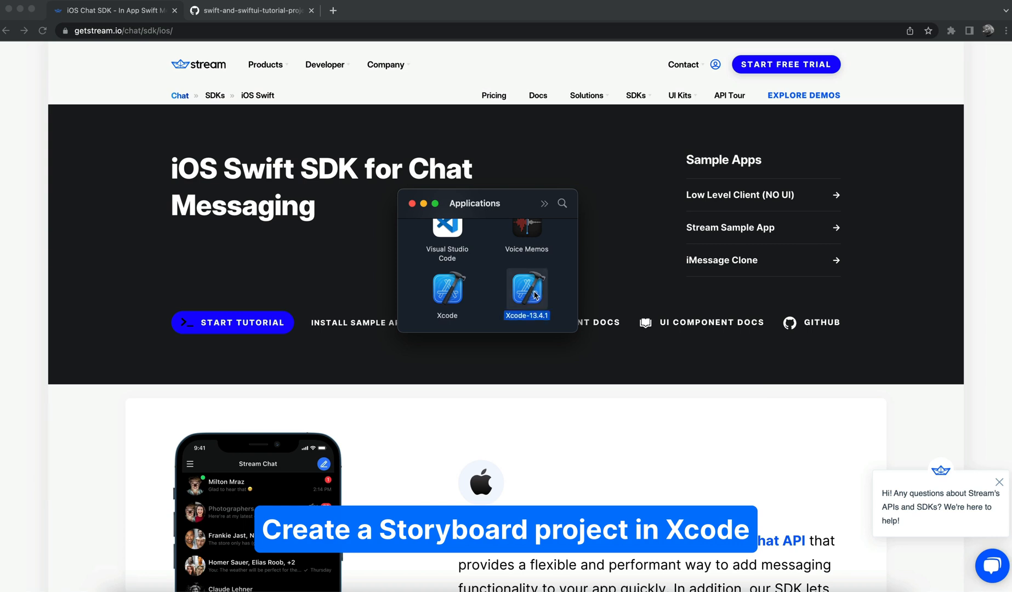
pyautogui.doubleClick(526, 291)
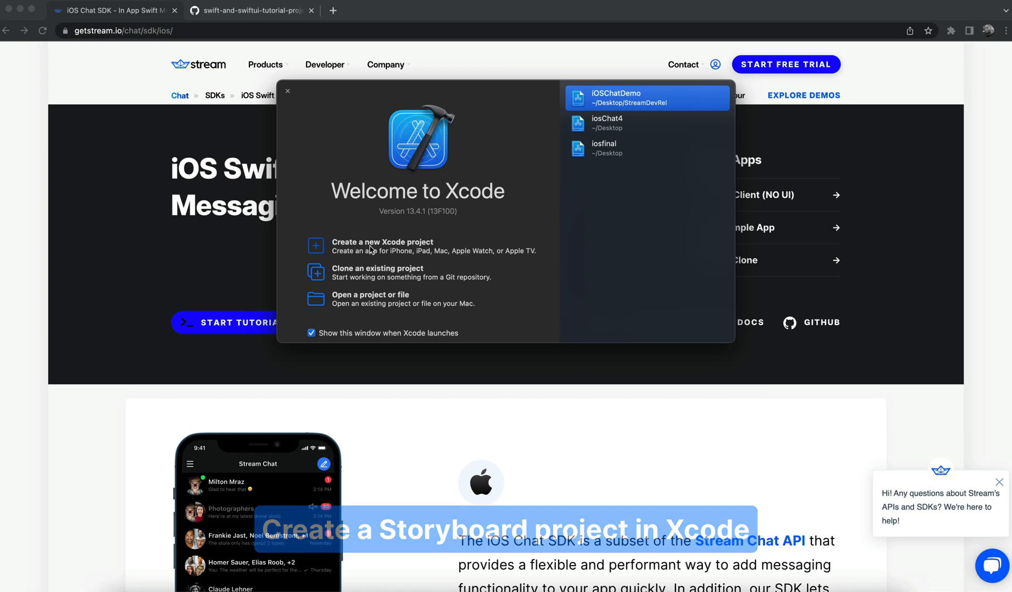
# Start a new iOS App project named iOSChat4 with Storyboard interface and Swift
pyautogui.click(381, 246)
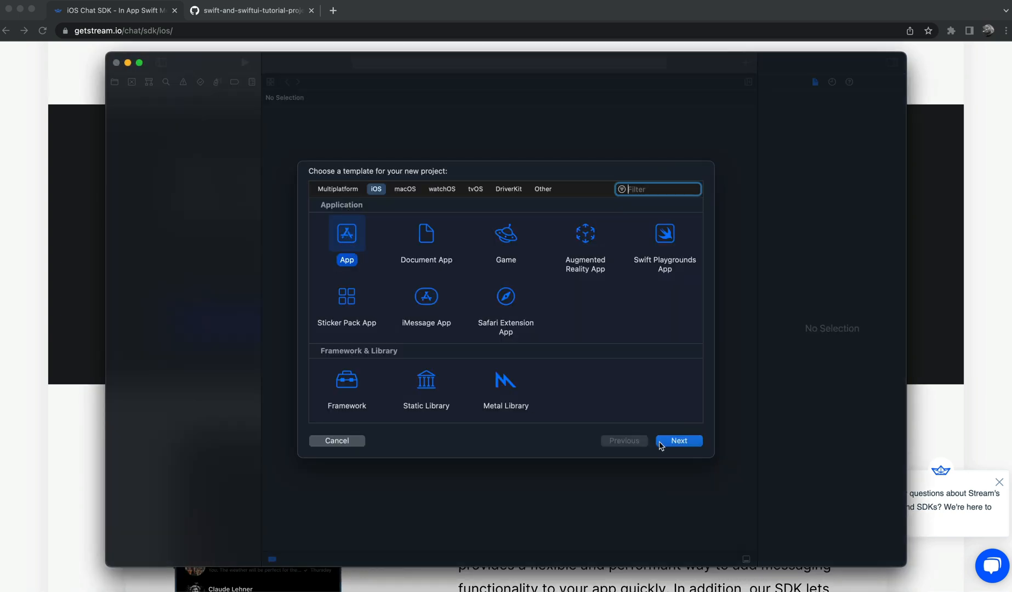
pyautogui.click(679, 441)
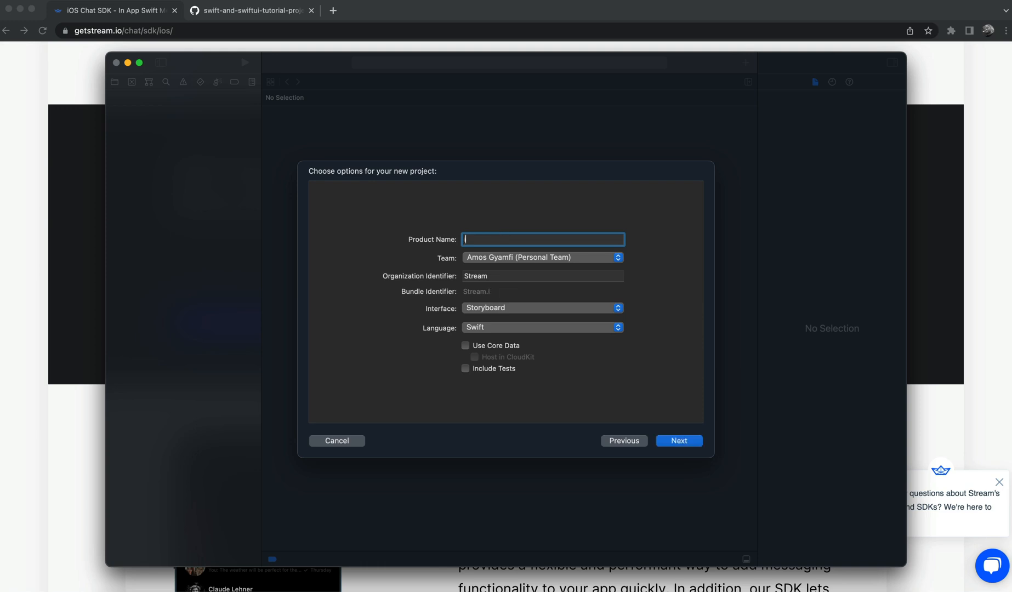
pyautogui.write('iOSChat4')
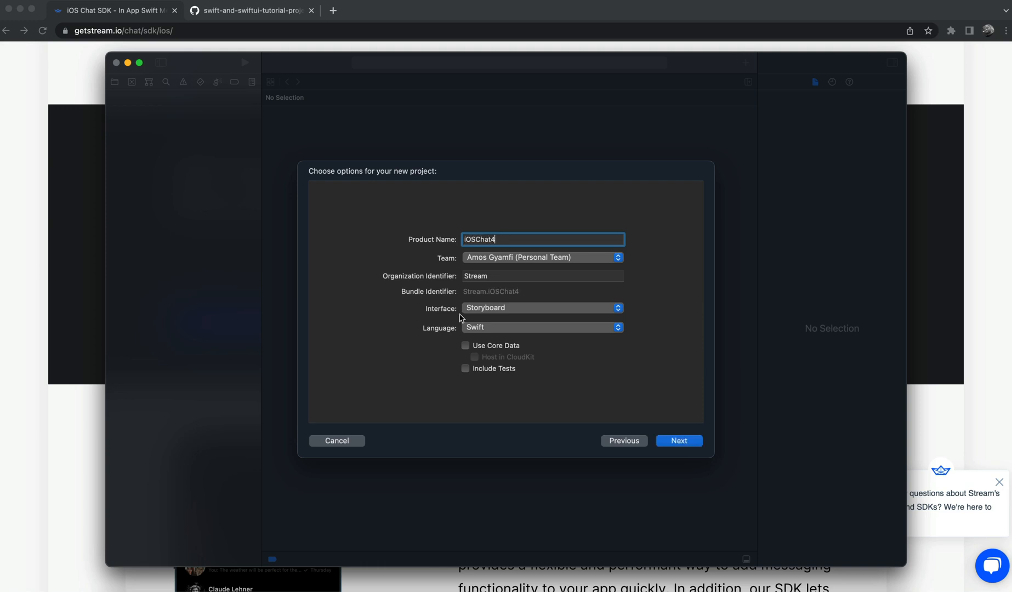
pyautogui.click(542, 309)
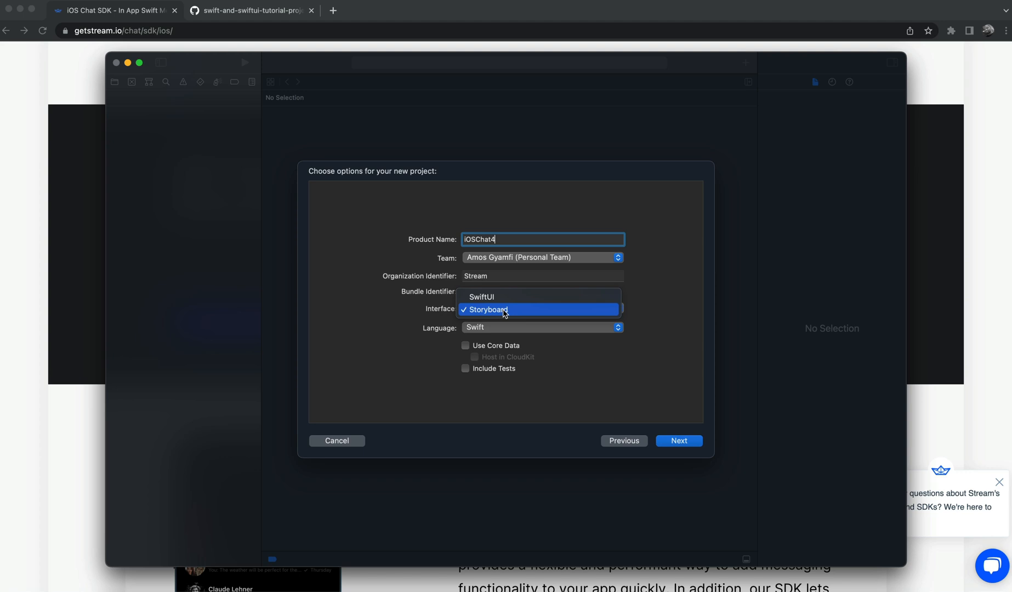
pyautogui.click(484, 310)
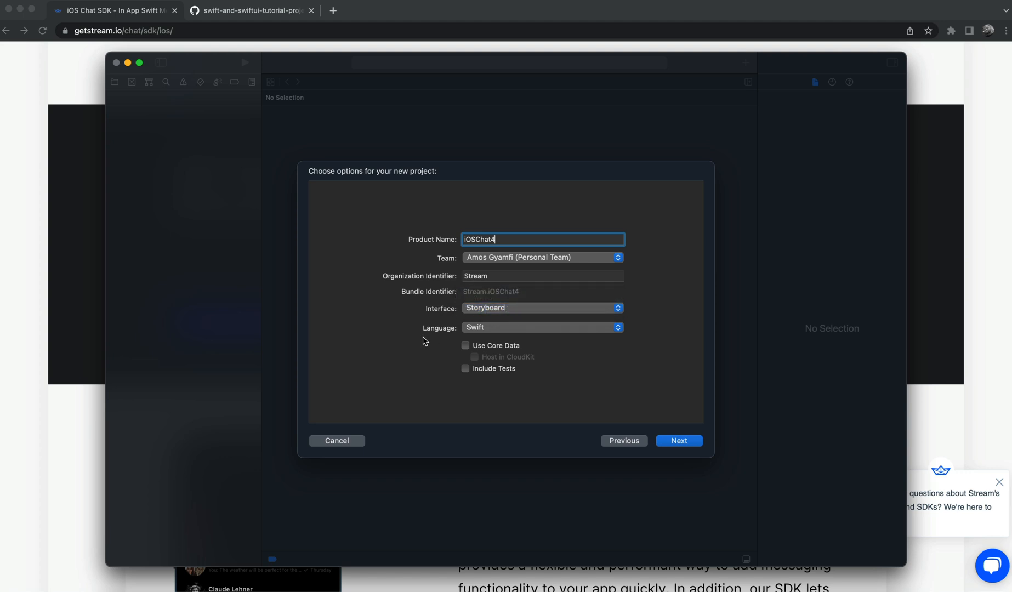
pyautogui.moveTo(581, 385)
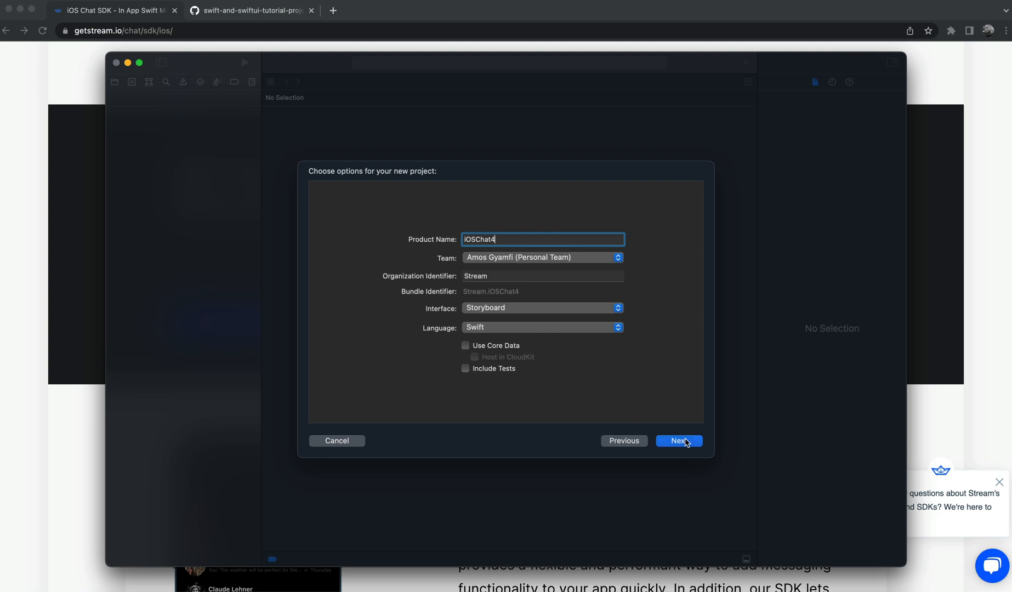
# Accept the project options and create iOSChat4 in Downloads
pyautogui.click(679, 441)
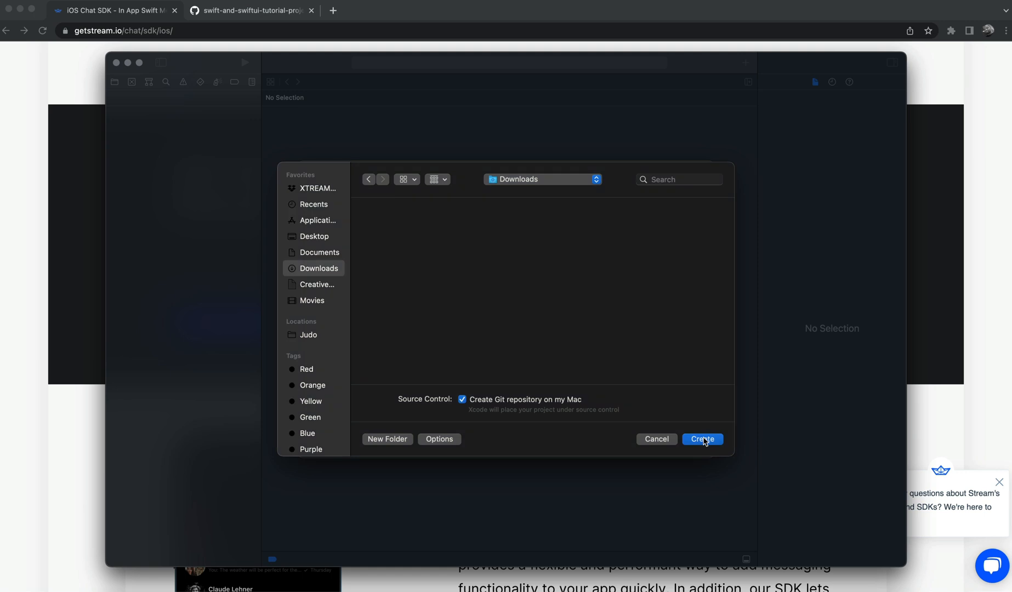
pyautogui.click(702, 440)
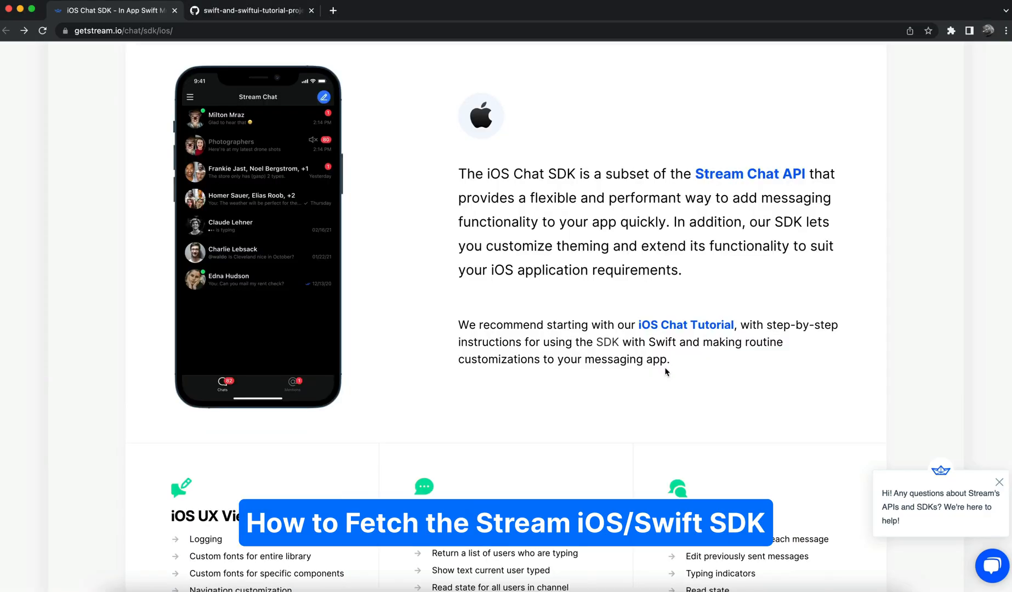
# From the iOS Chat Tutorial's packages step, copy the stream-chat-swift GitHub link address
pyautogui.click(680, 325)
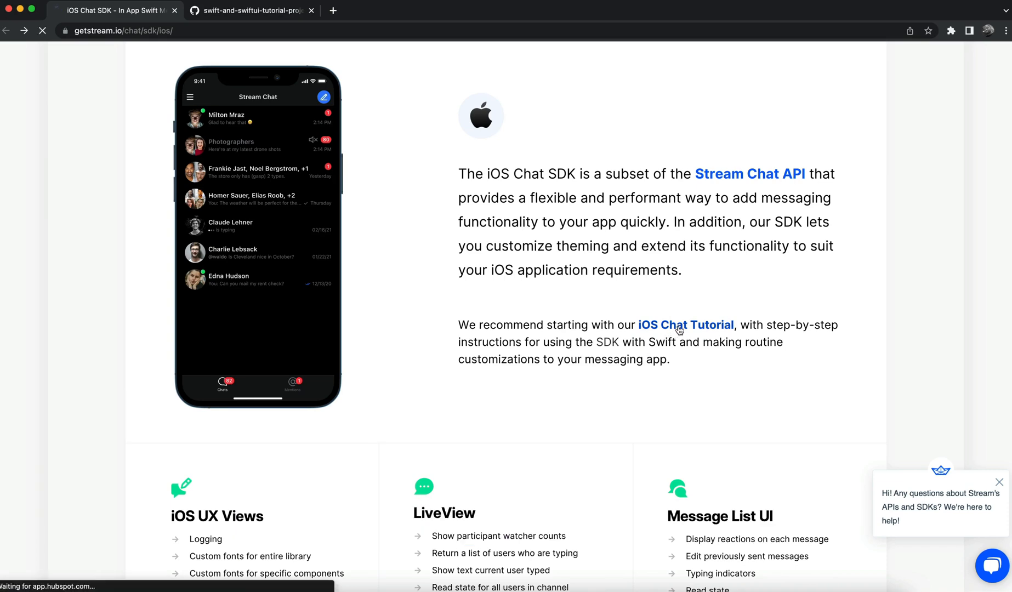
pyautogui.click(686, 326)
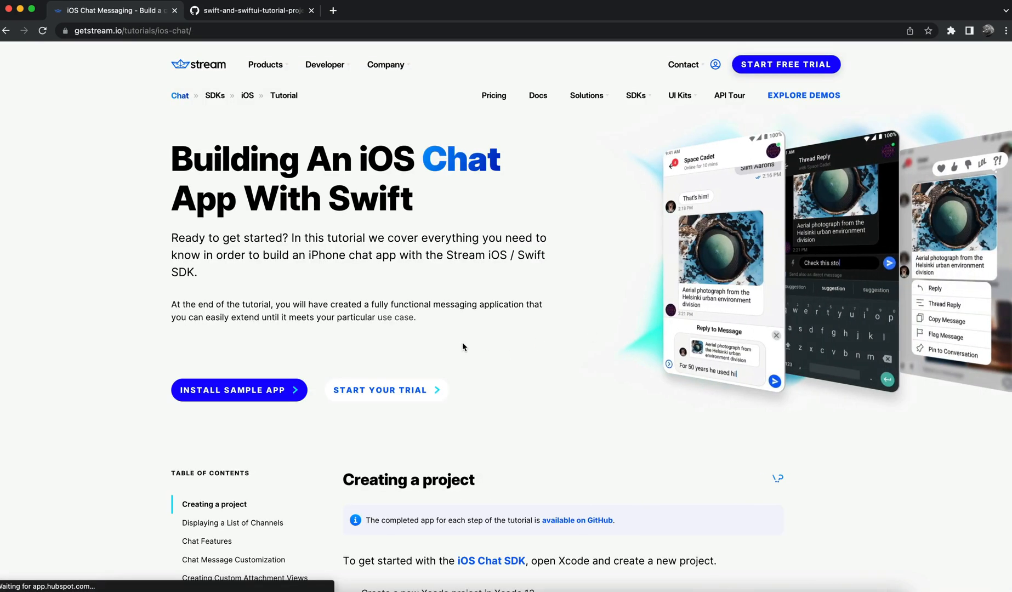
pyautogui.scroll(-3)
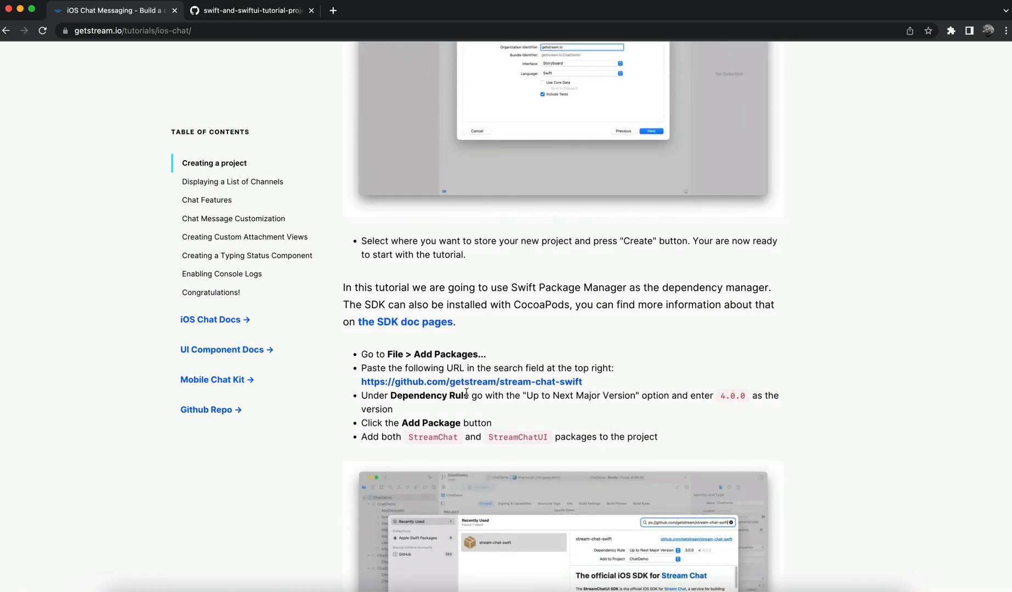
pyautogui.moveTo(472, 383)
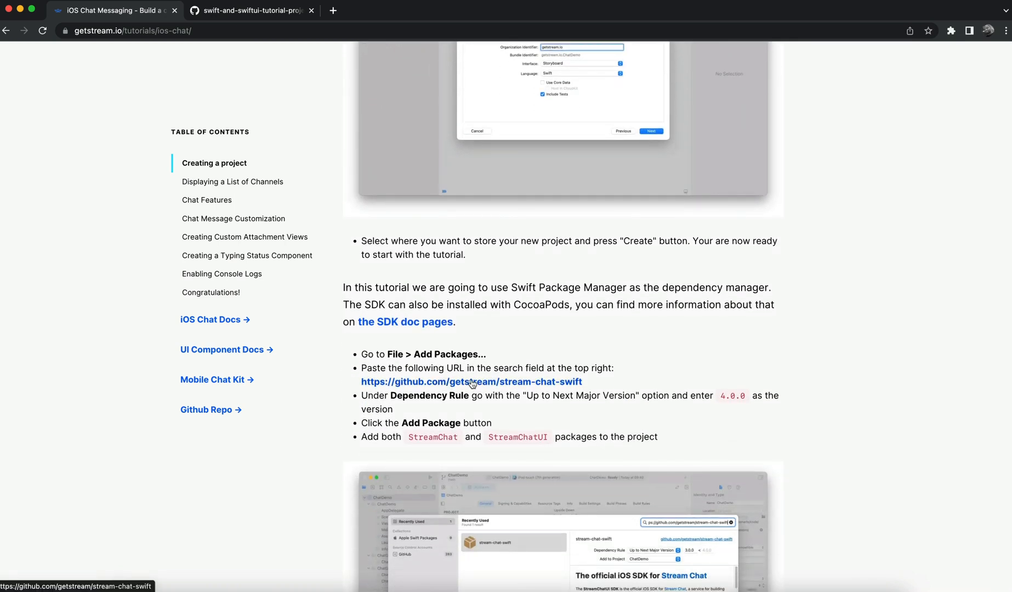
pyautogui.rightClick(472, 381)
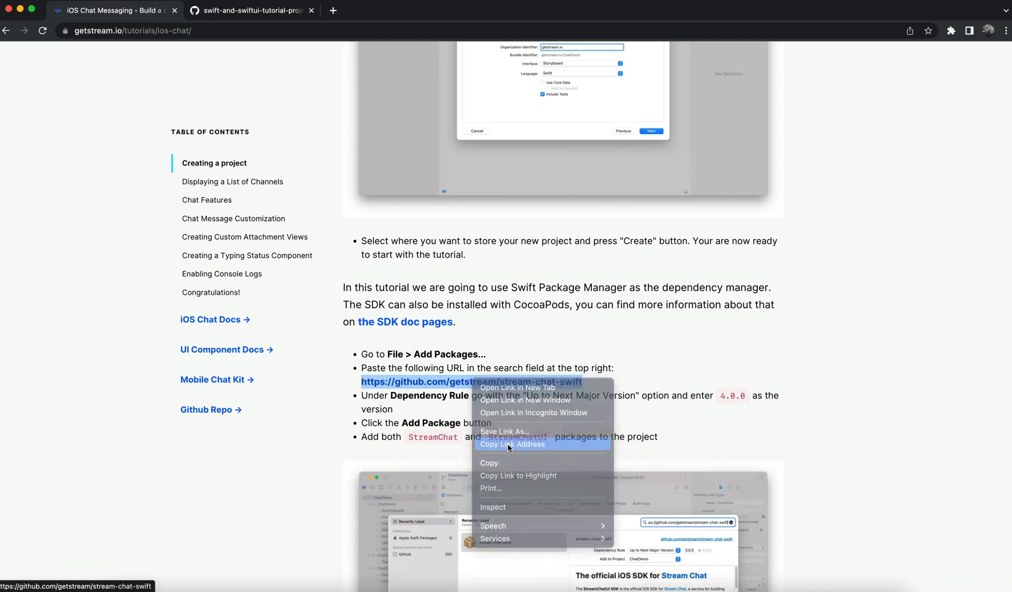
pyautogui.click(512, 444)
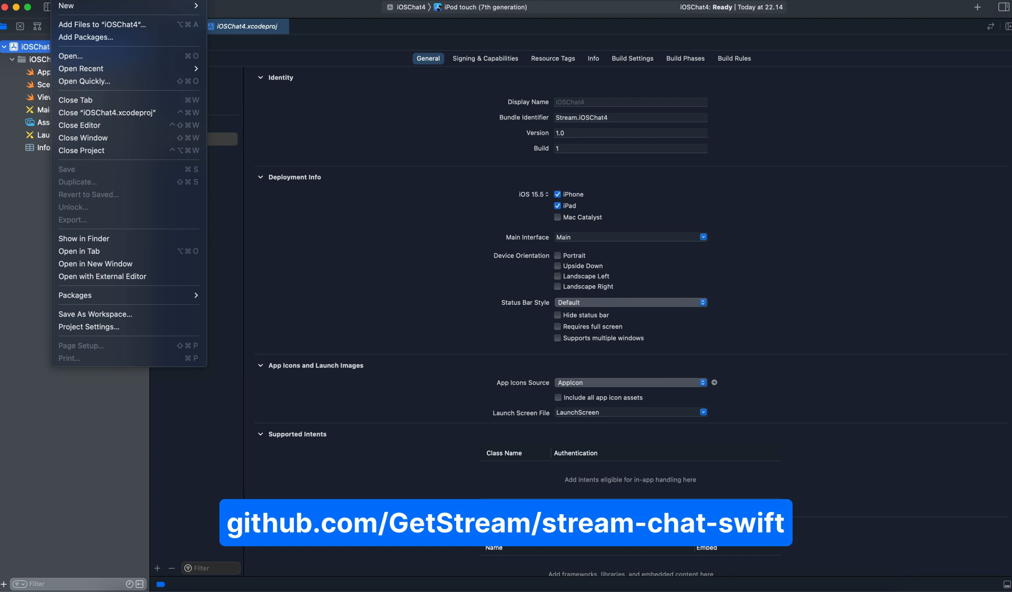
# Add the stream-chat-swift package via File > Add Packages using the copied URL
pyautogui.click(88, 38)
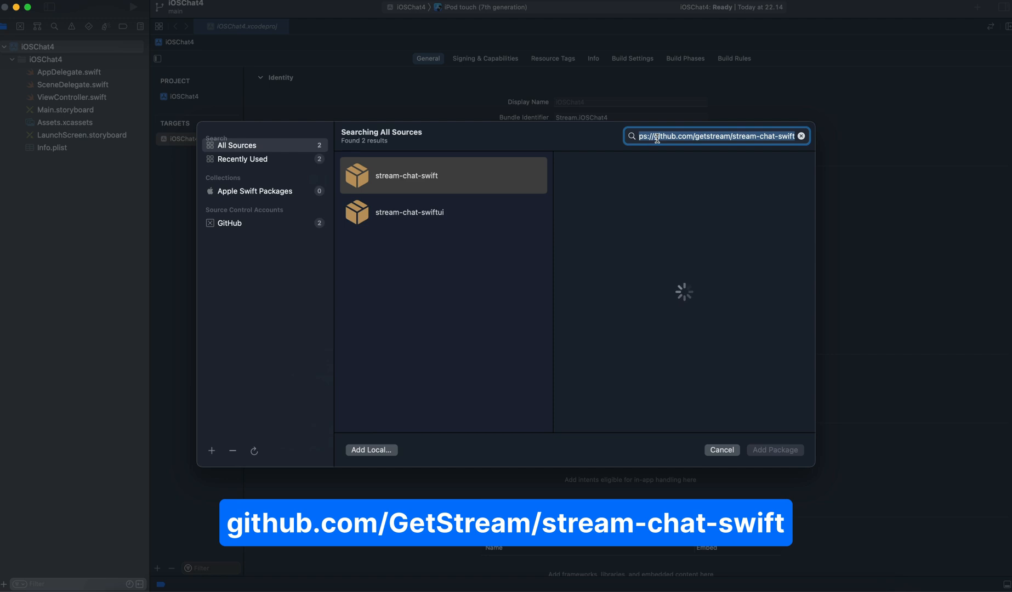
pyautogui.click(405, 176)
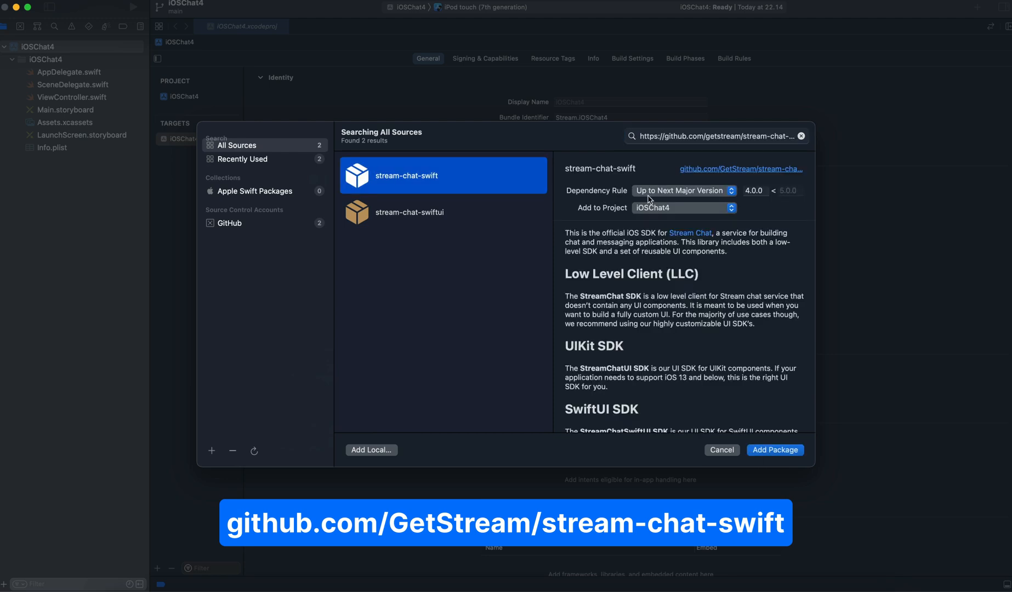
pyautogui.moveTo(691, 198)
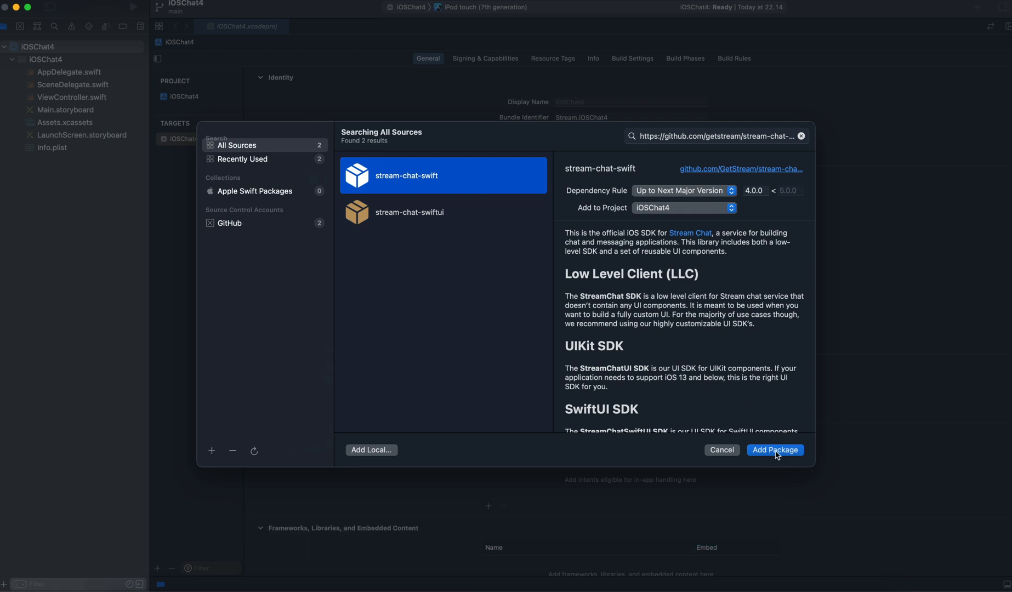
pyautogui.click(776, 451)
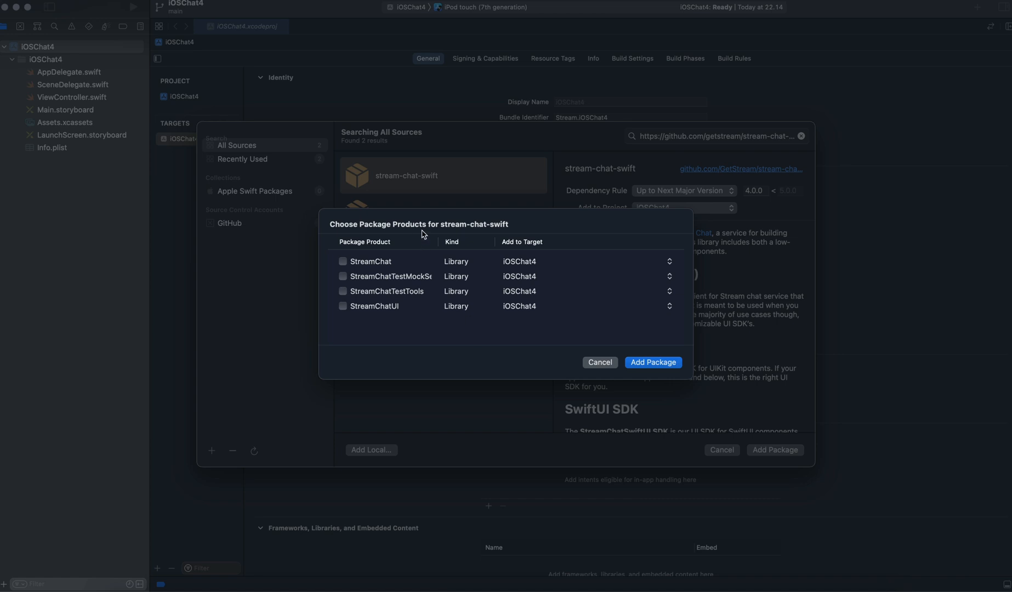
pyautogui.moveTo(495, 233)
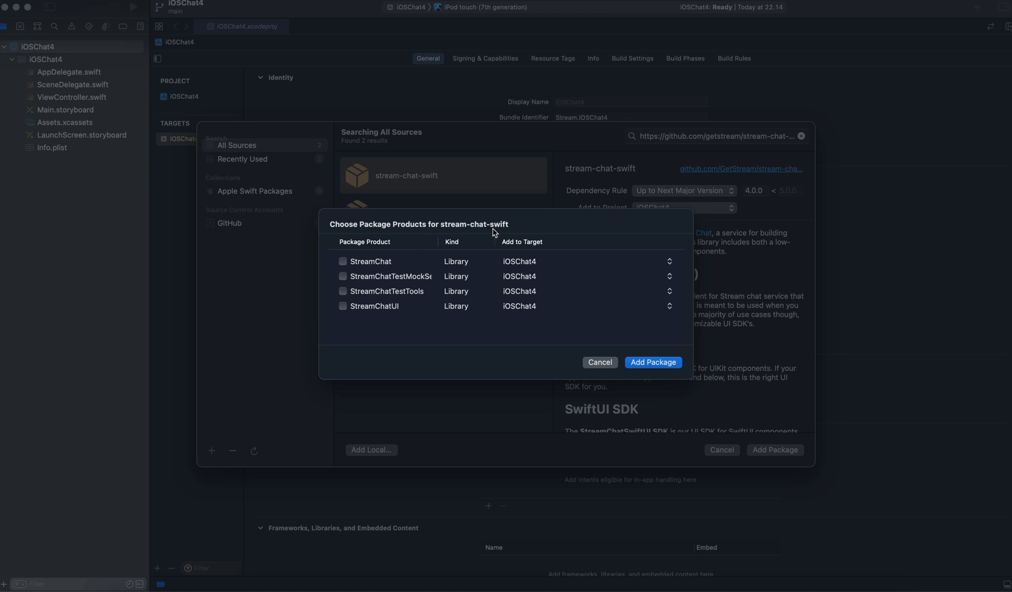
# Include the StreamChat and StreamChatUI libraries in the iOSChat4 target
pyautogui.click(342, 262)
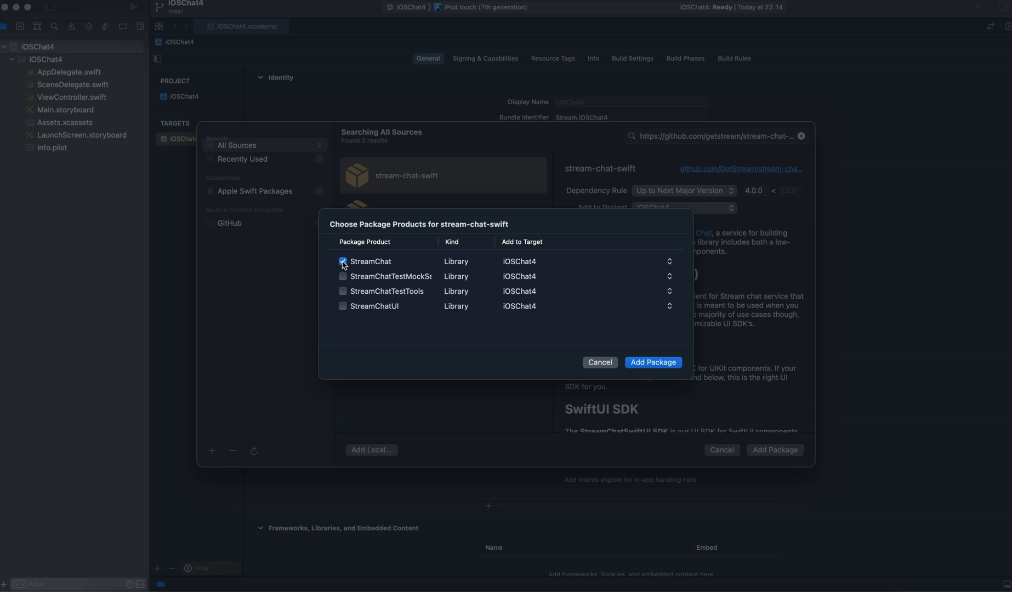
pyautogui.click(342, 306)
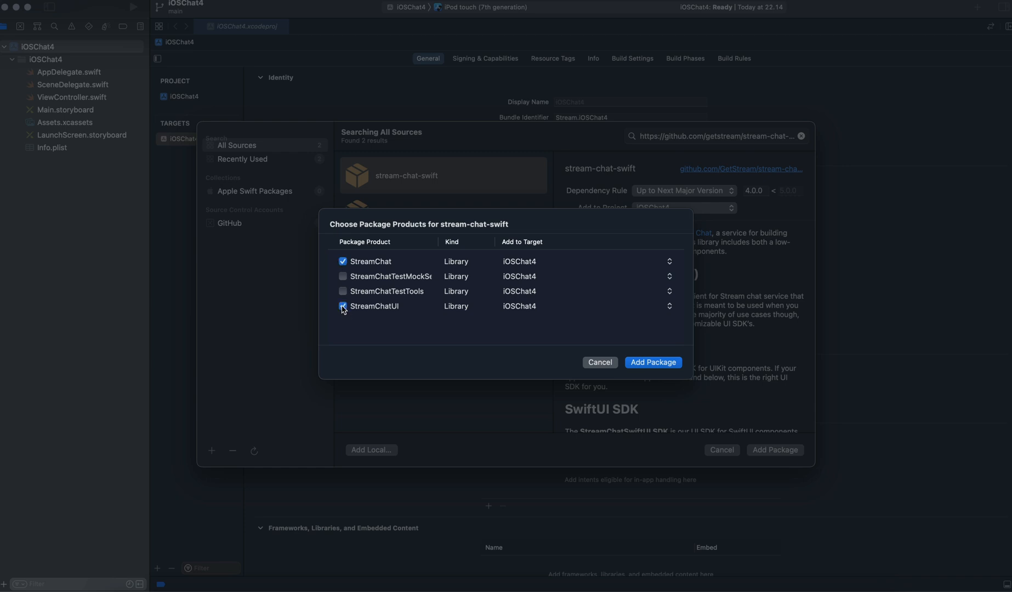
pyautogui.click(654, 363)
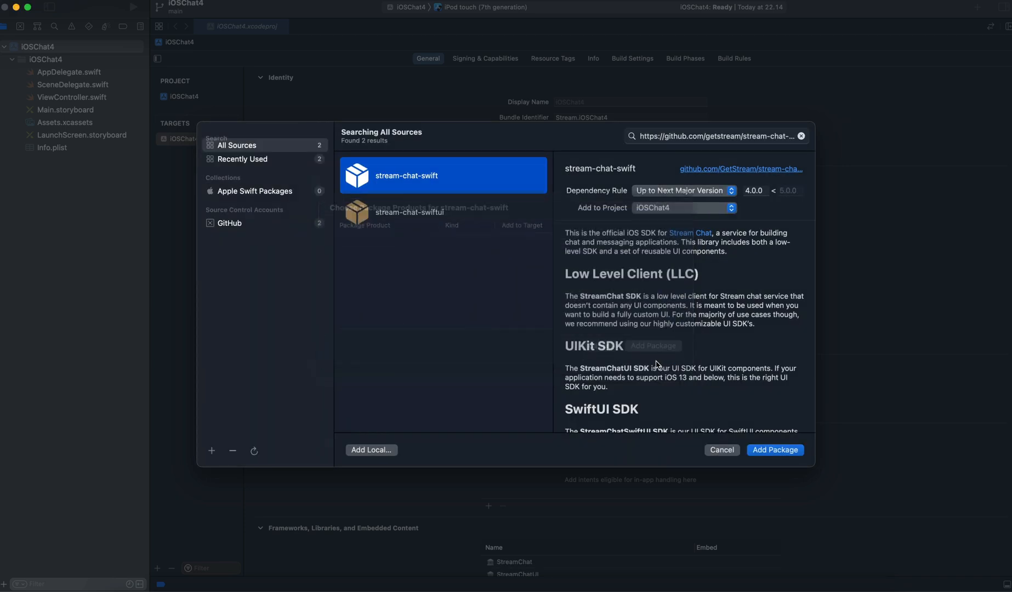
pyautogui.click(775, 451)
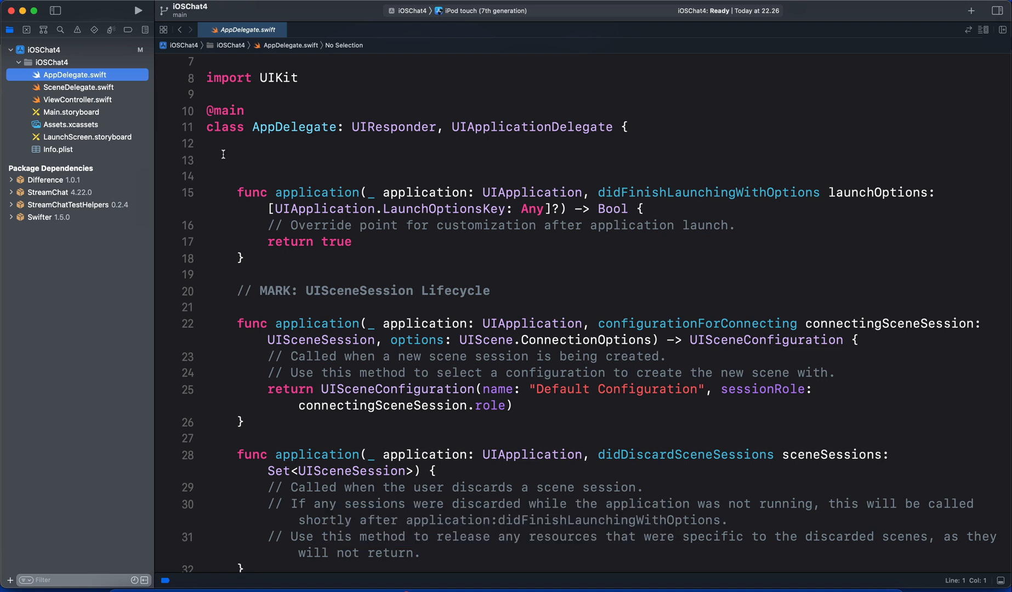
pyautogui.moveTo(96, 93)
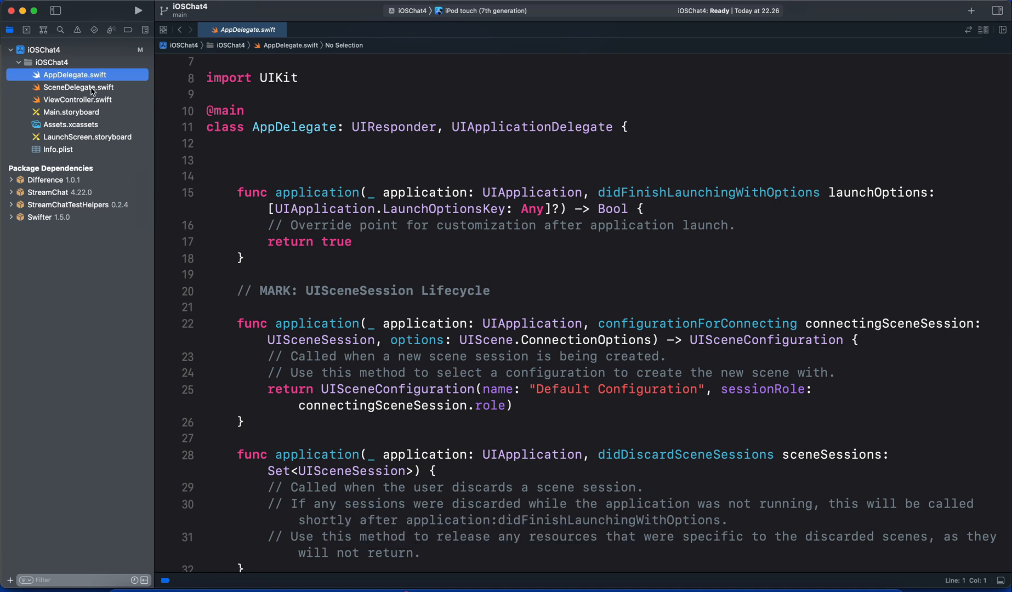
# With packages resolved, view SceneDelegate.swift and then ViewController.swift in the editor
pyautogui.click(79, 88)
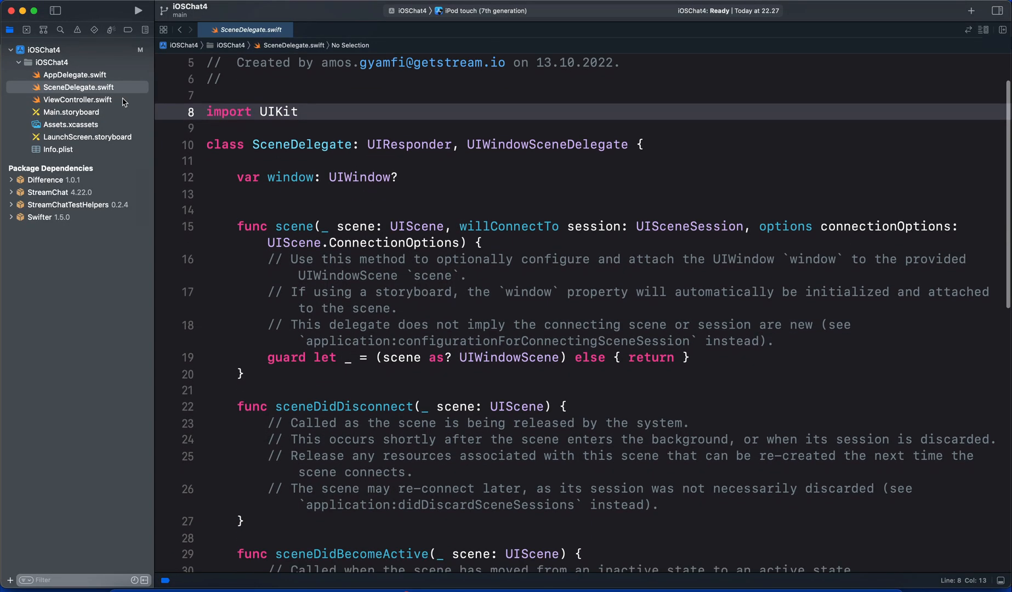
pyautogui.click(77, 100)
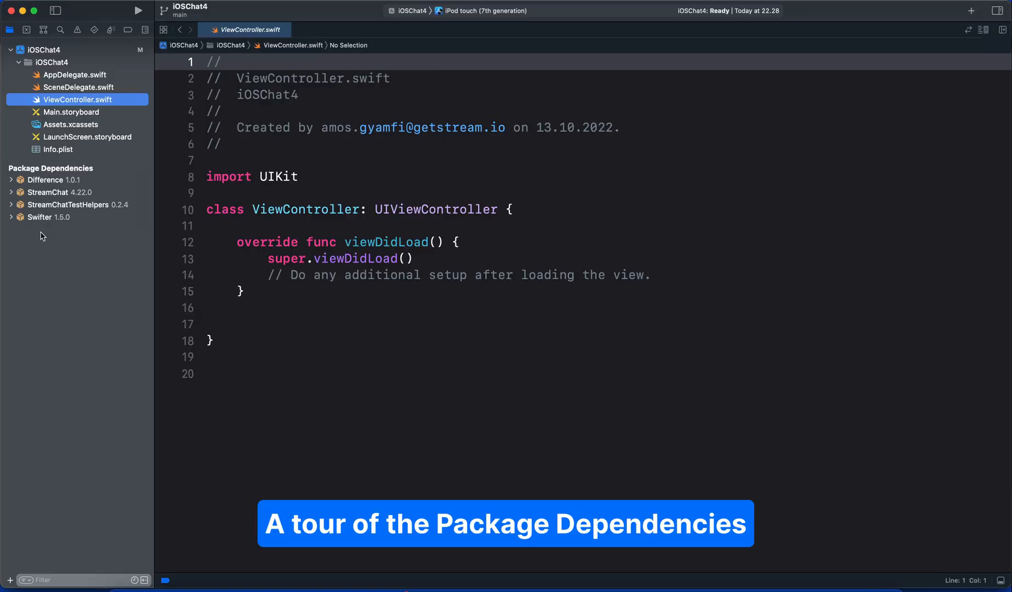
# View the Difference, StreamChat, StreamChatTestHelpers and Swifter readmes, then return to AppDelegate.swift
pyautogui.click(45, 179)
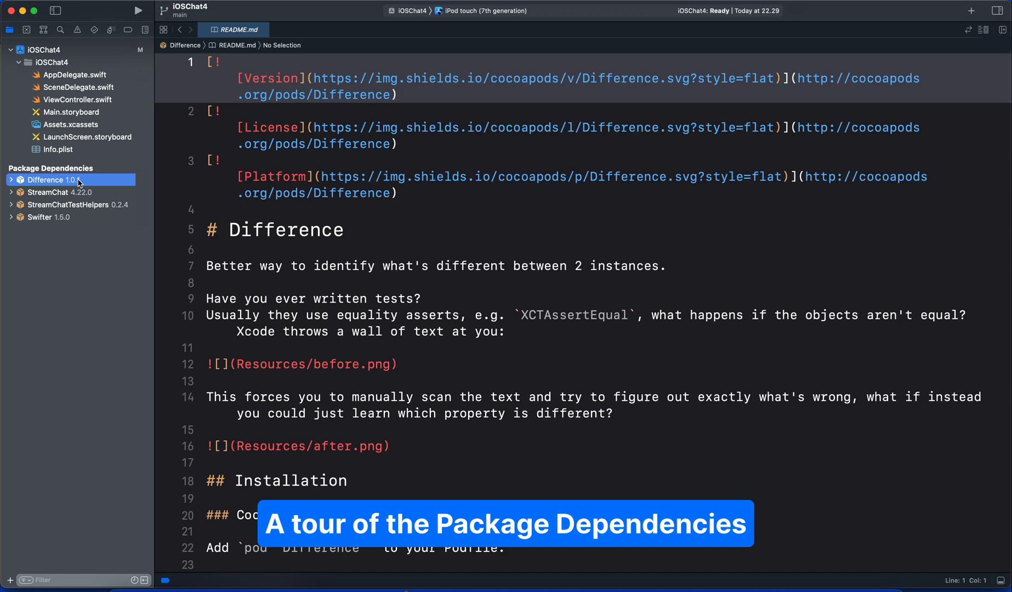
pyautogui.click(44, 193)
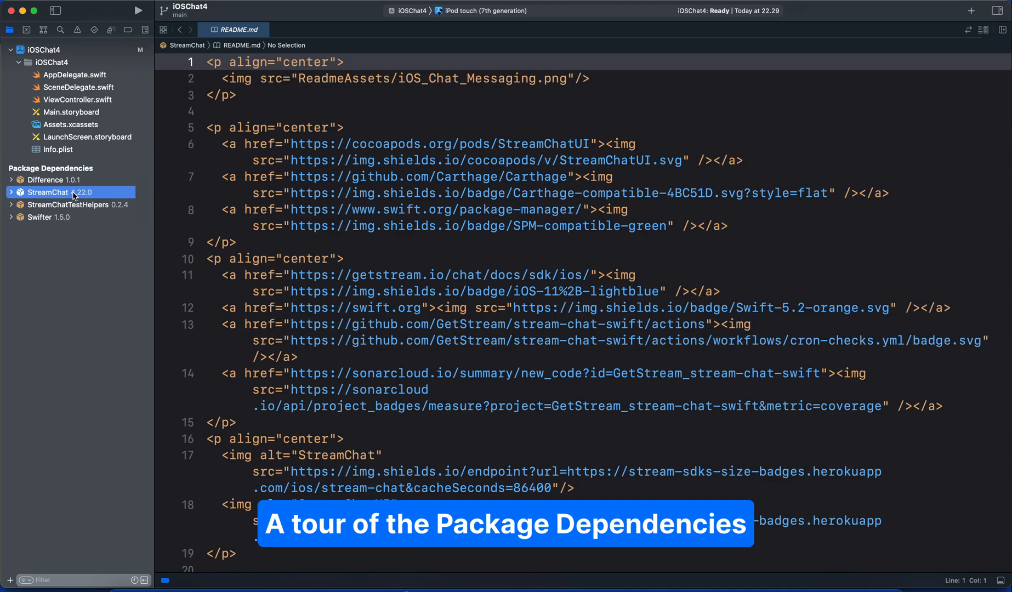
pyautogui.click(68, 205)
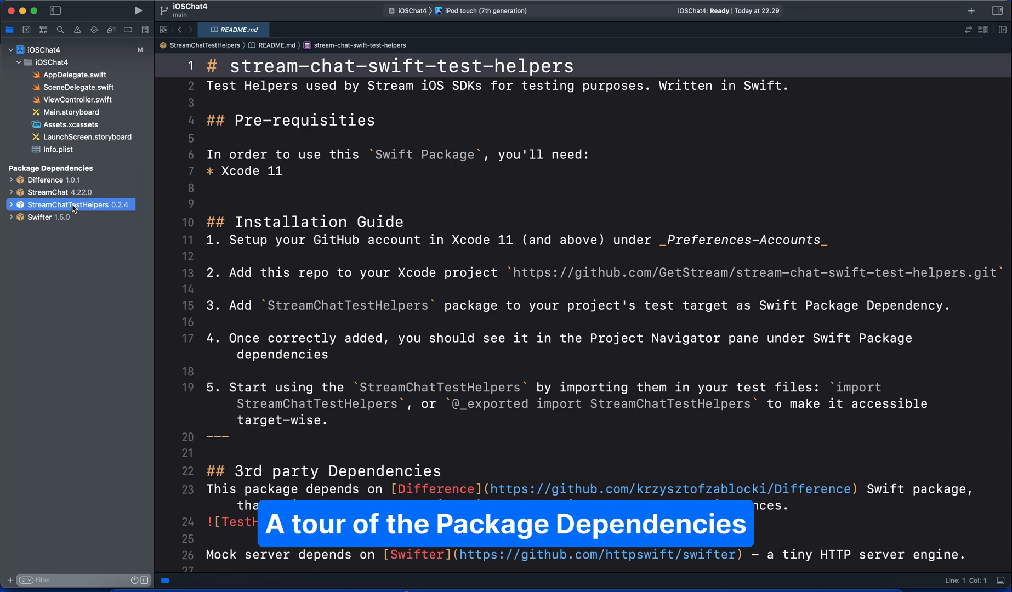
pyautogui.click(39, 217)
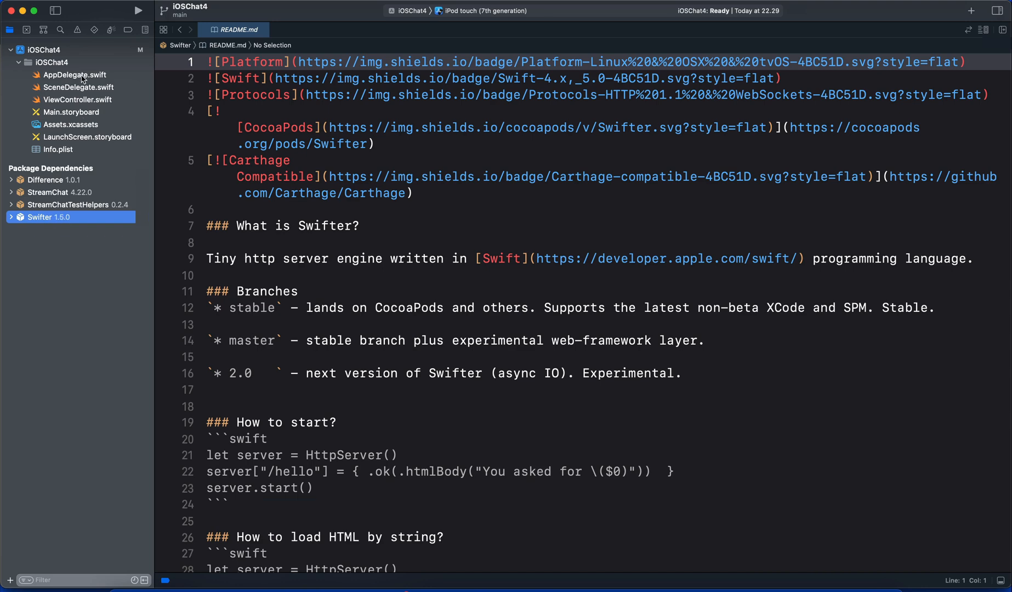
pyautogui.click(75, 74)
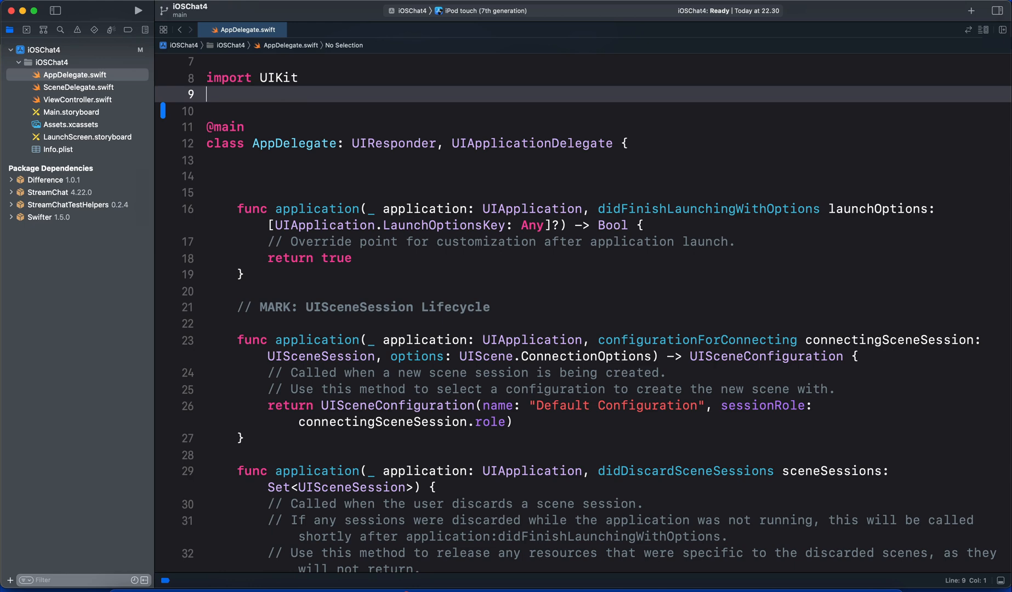
# Add 'import StreamChat' and an 'extension ChatClient' with a commented 'static var shared: ChatClient!'
pyautogui.write('import StreamChat')
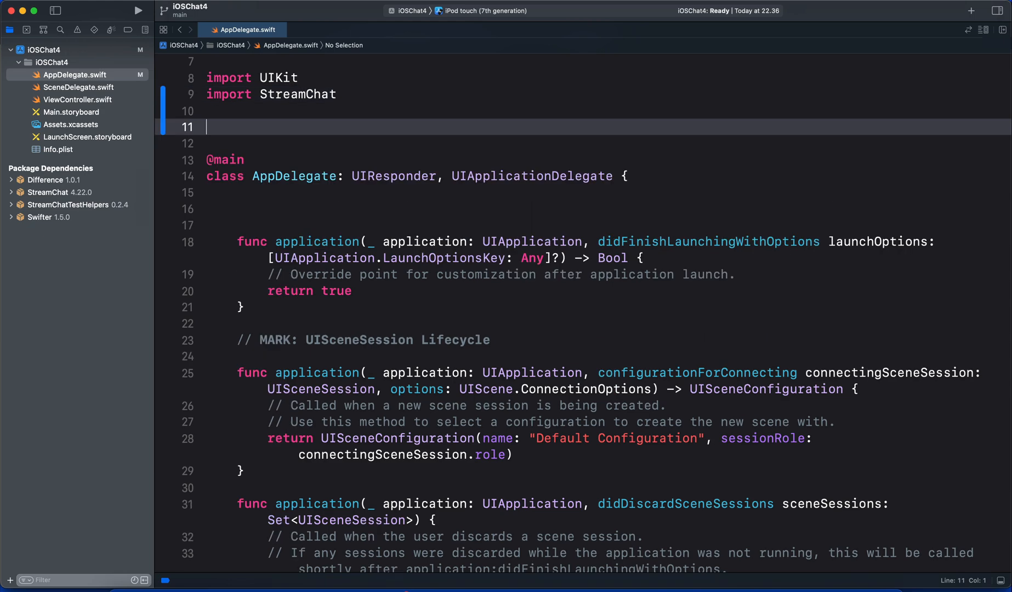
pyautogui.write('extension ChatClient {')
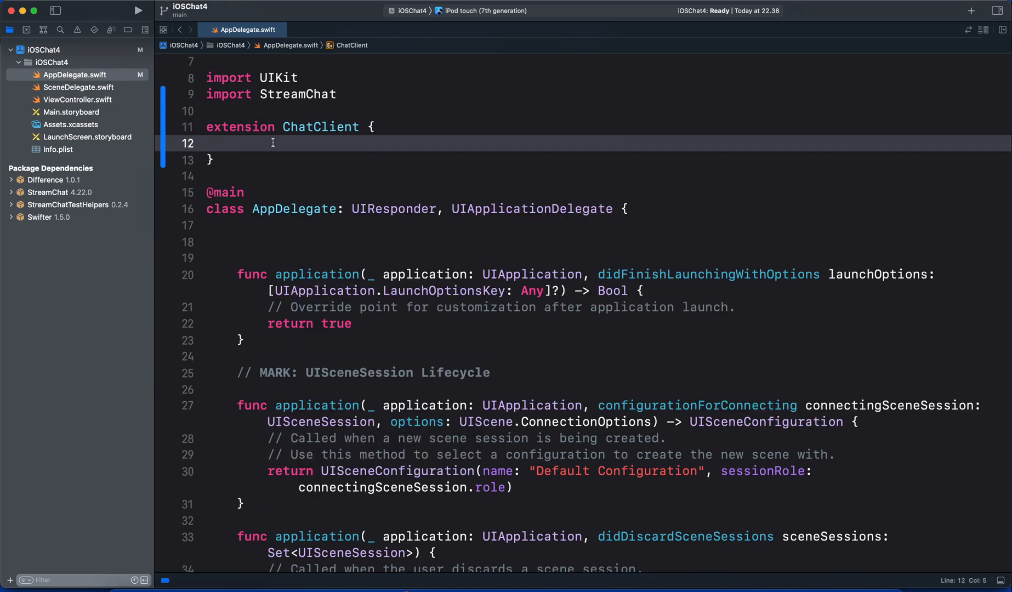
pyautogui.write('// Add an optional chat client variable')
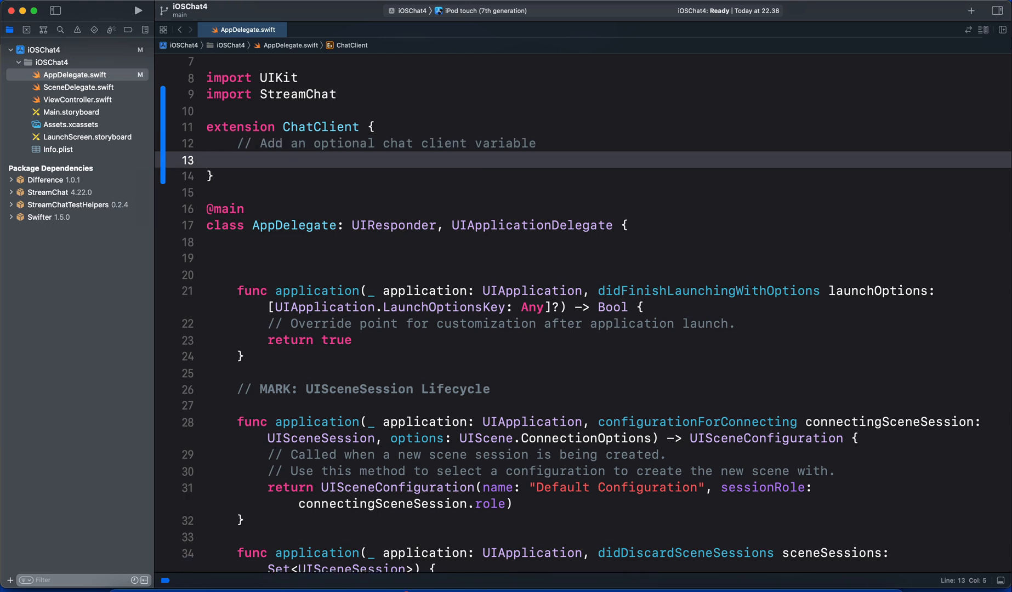
pyautogui.write('static var shared: ChatClient!')
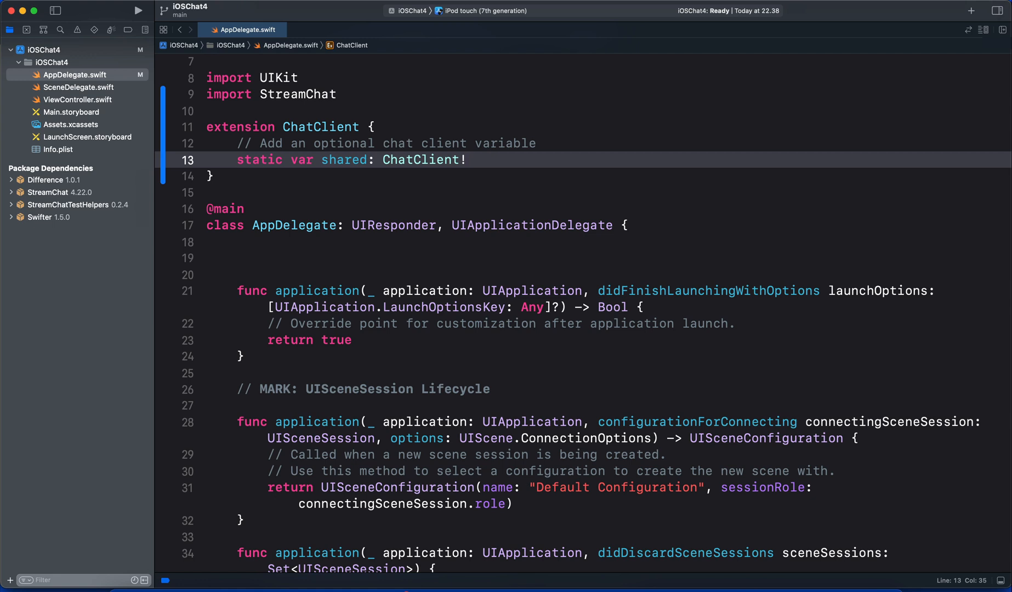
pyautogui.click(77, 99)
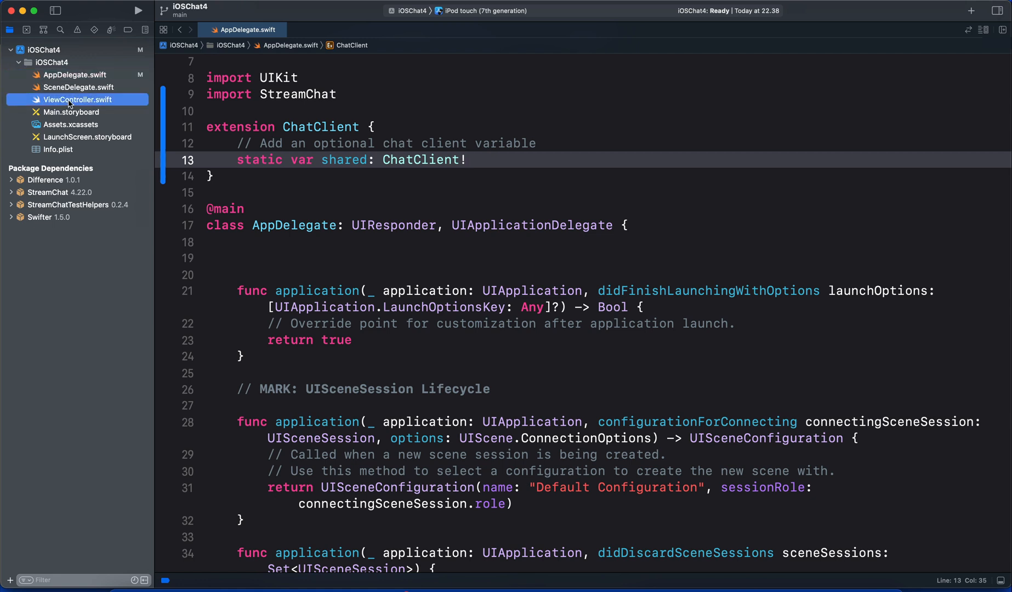
# Add imports for StreamChat and StreamChatUI above the UIKit import in ViewController.swift
pyautogui.click(77, 100)
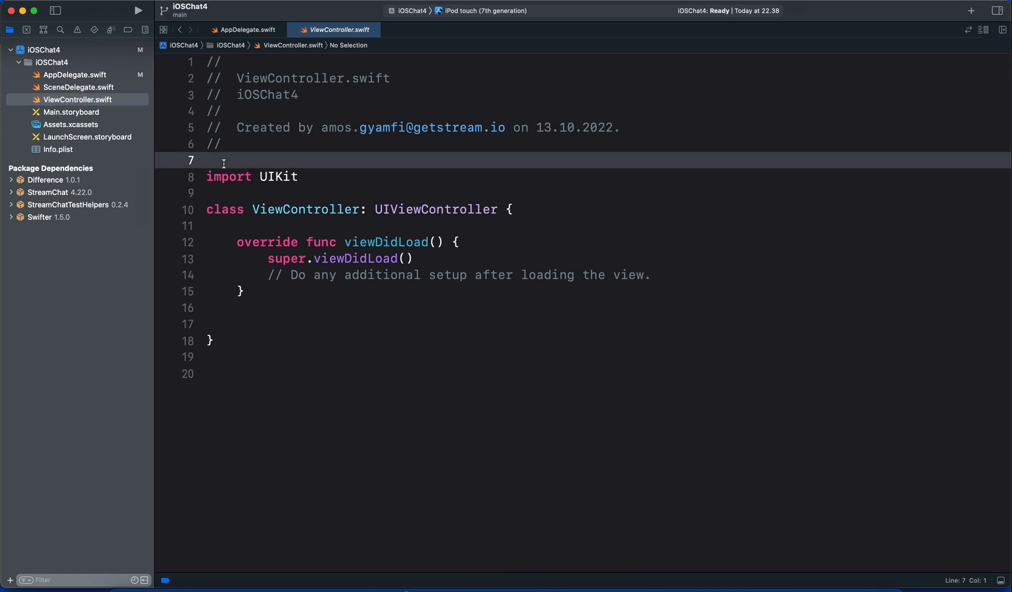
pyautogui.write('import')
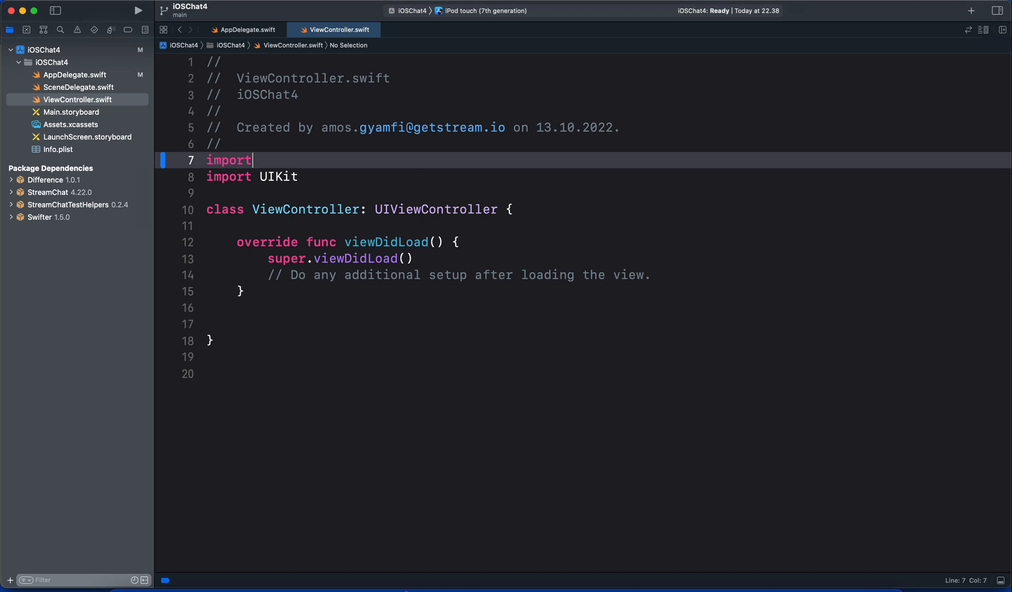
pyautogui.write('StreamChat')
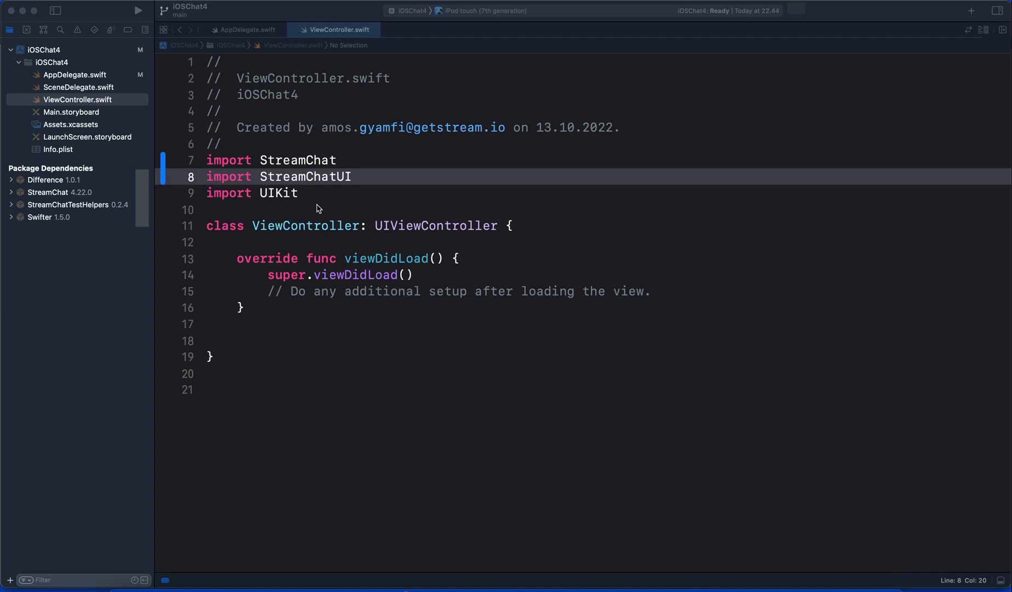
pyautogui.moveTo(292, 237)
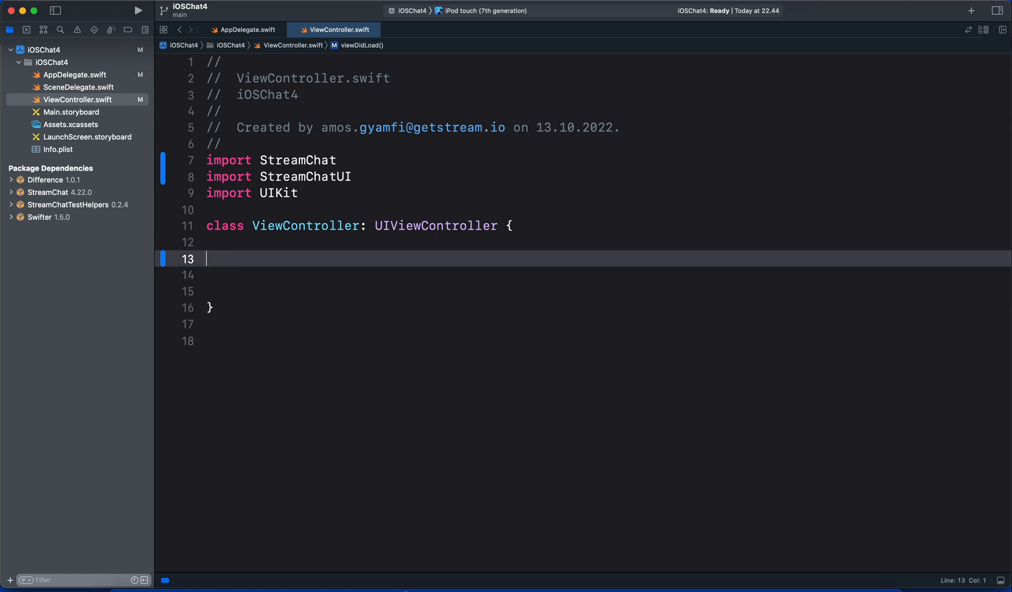
# Rename the class to DemoChannelList inheriting ChatChannelListVC with an empty body
pyautogui.doubleClick(302, 228)
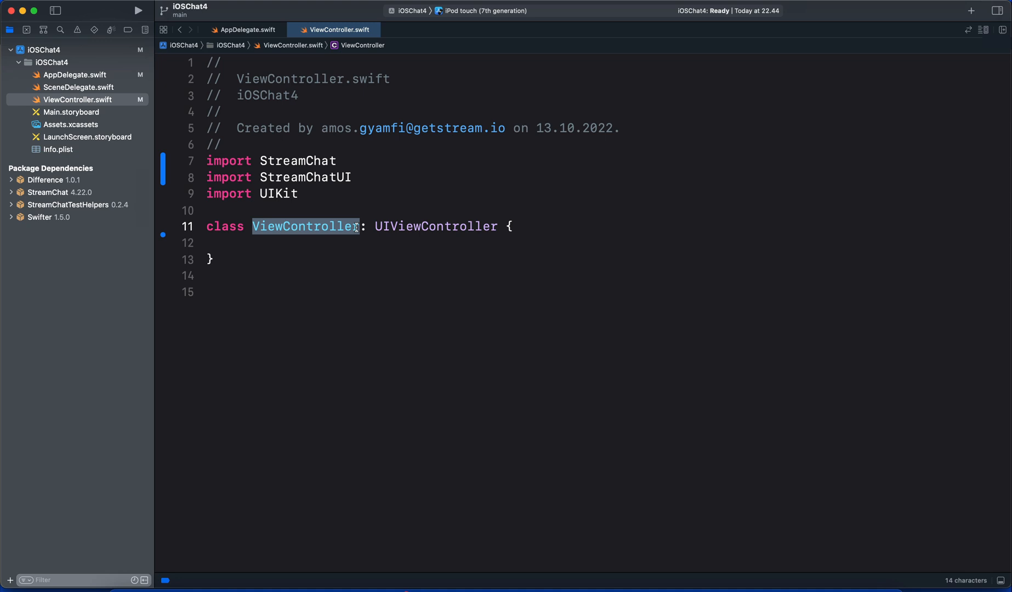
pyautogui.write('DemoChannelLis')
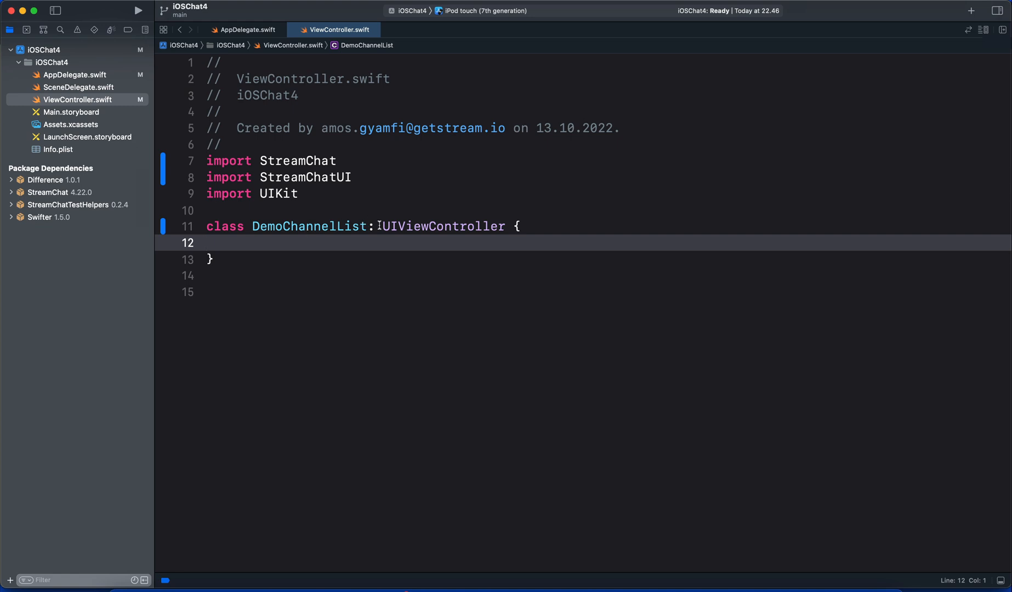
pyautogui.write('ChannelList')
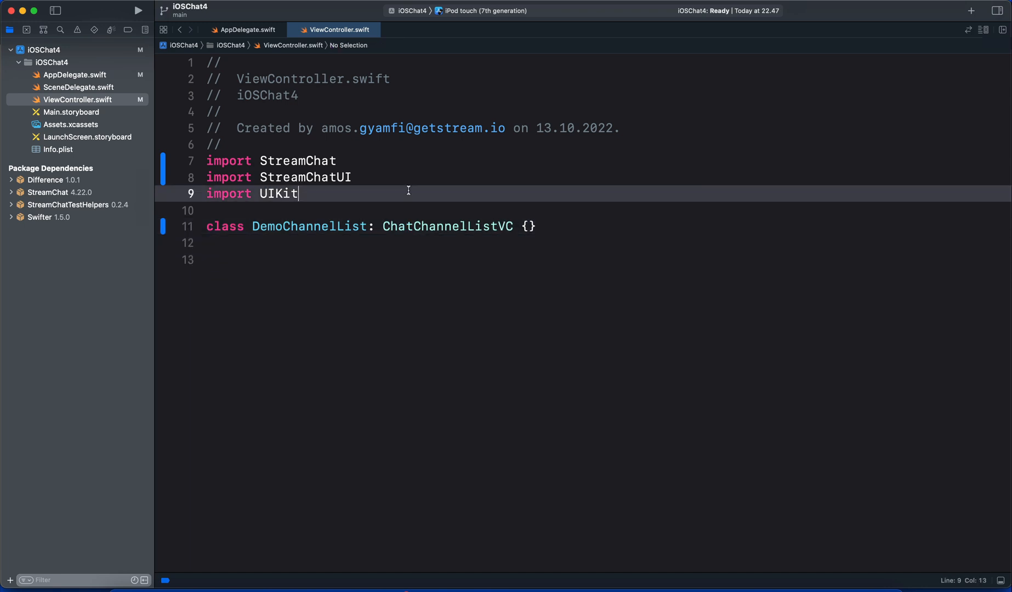
pyautogui.moveTo(342, 161)
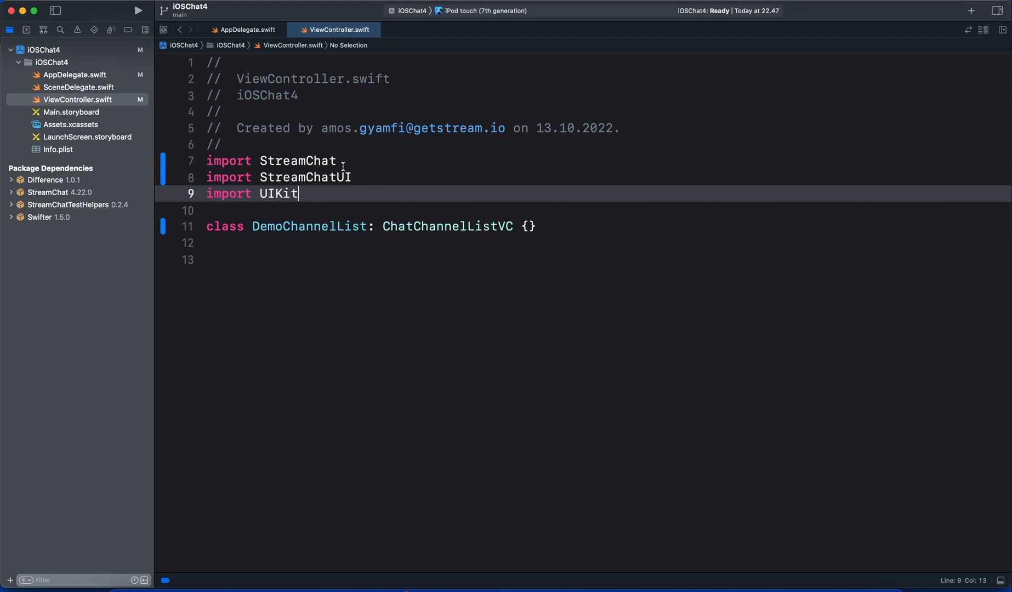
pyautogui.doubleClick(298, 161)
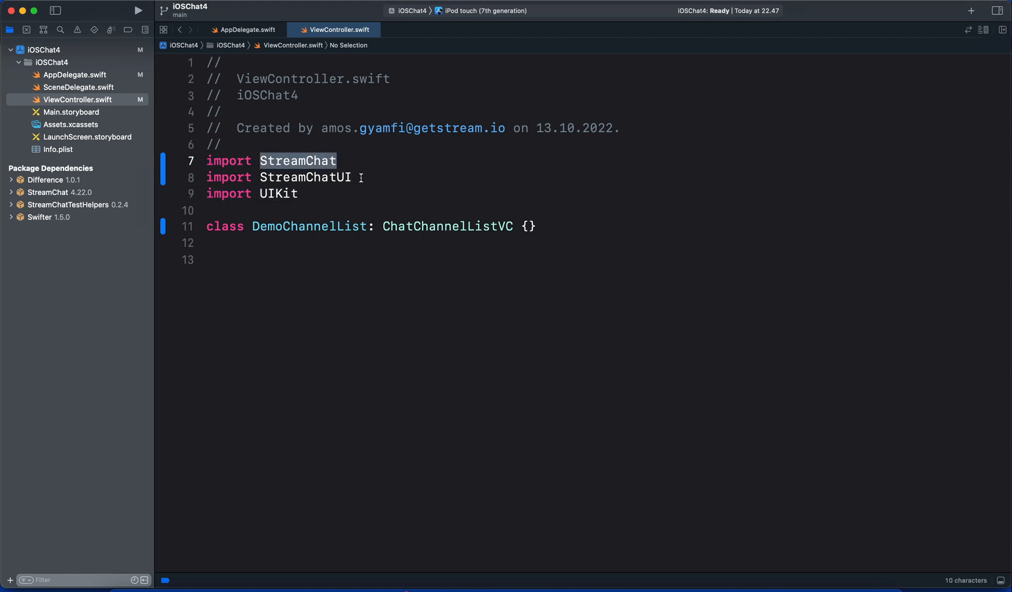
pyautogui.doubleClick(305, 178)
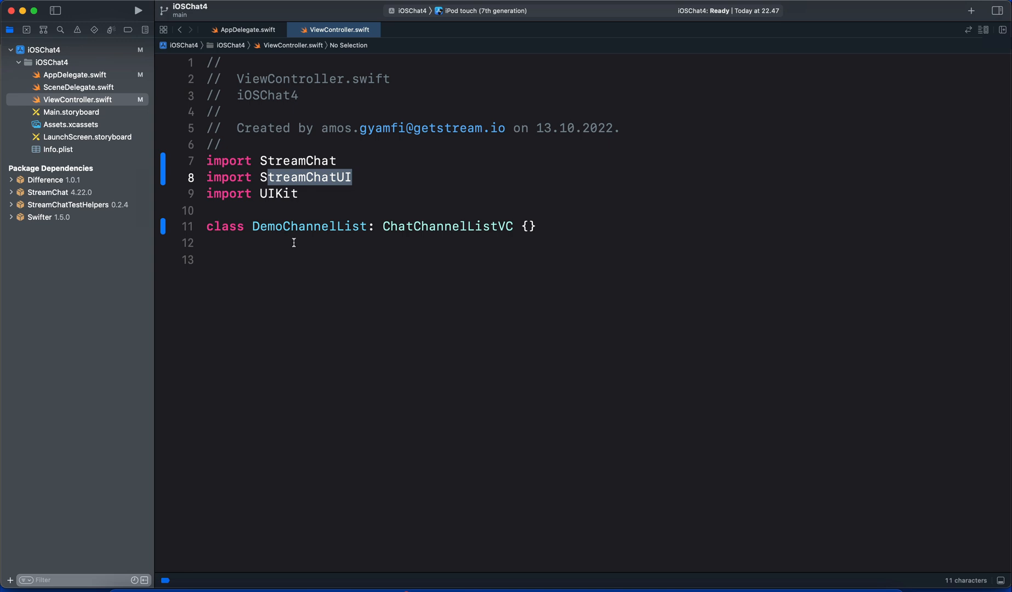
pyautogui.moveTo(376, 245)
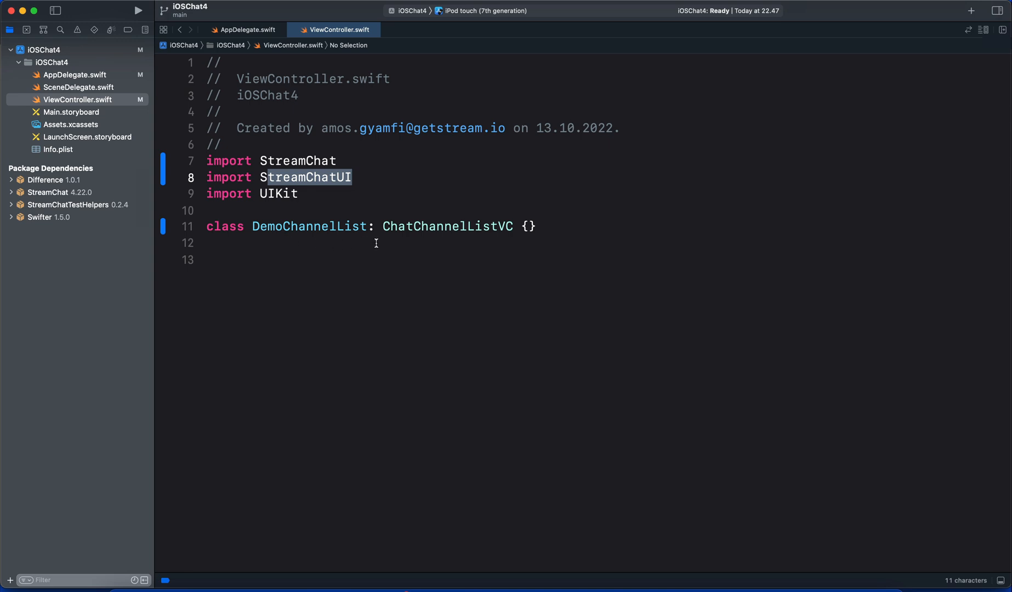
pyautogui.moveTo(487, 243)
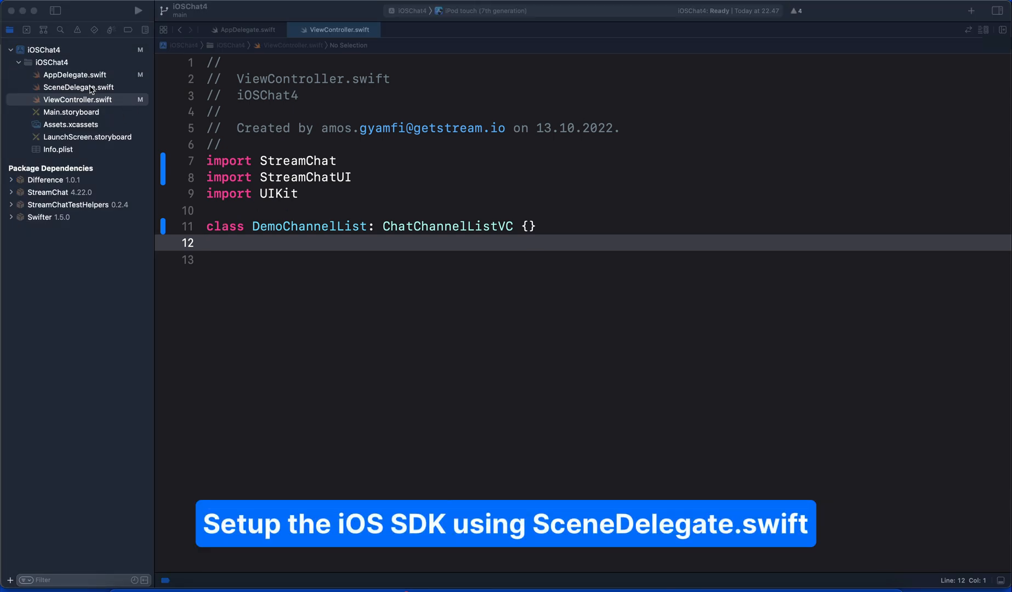
# Switch to SceneDelegate.swift and highlight the scene connection function name
pyautogui.click(77, 99)
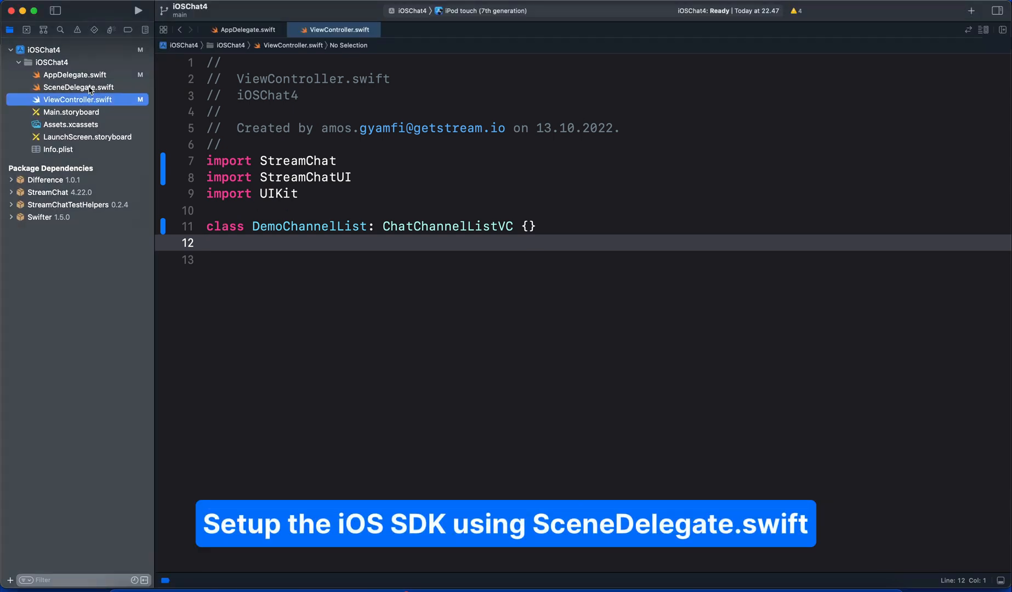
pyautogui.click(79, 88)
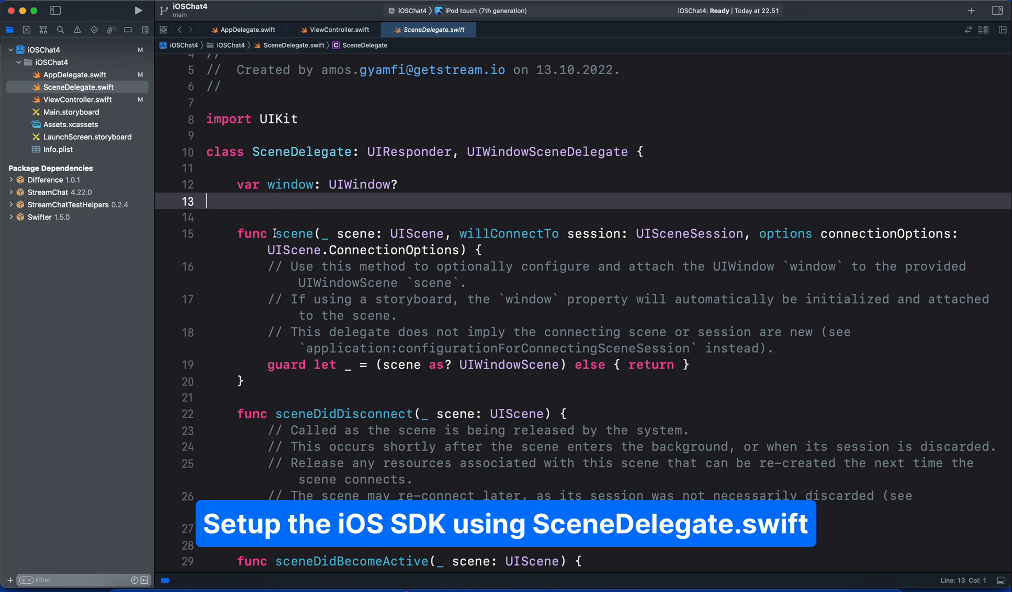
pyautogui.doubleClick(293, 233)
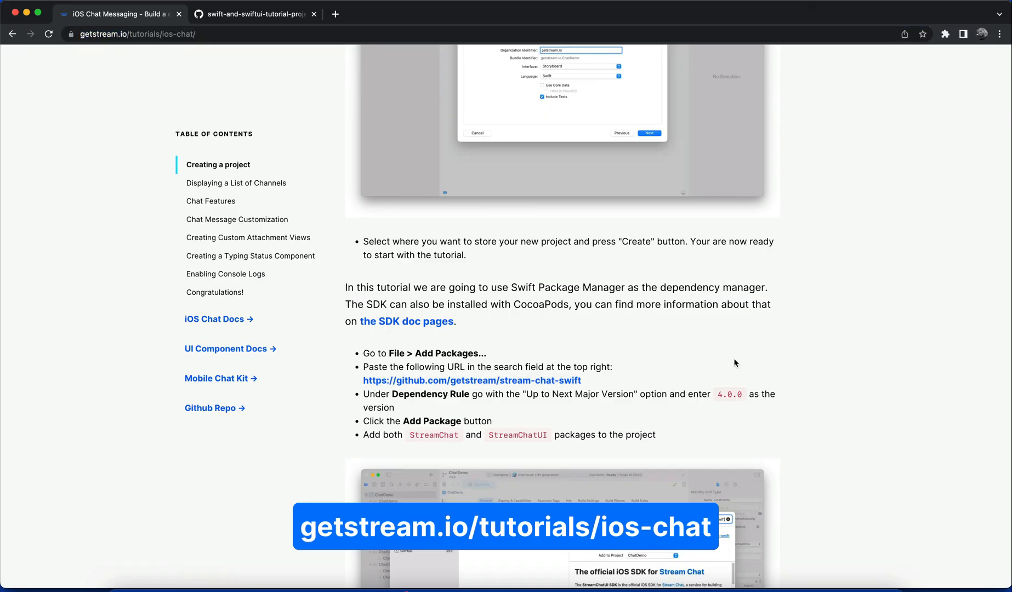
# Scroll the getstream.io tutorial to the SceneDelegate scene method code block
pyautogui.scroll(-3)
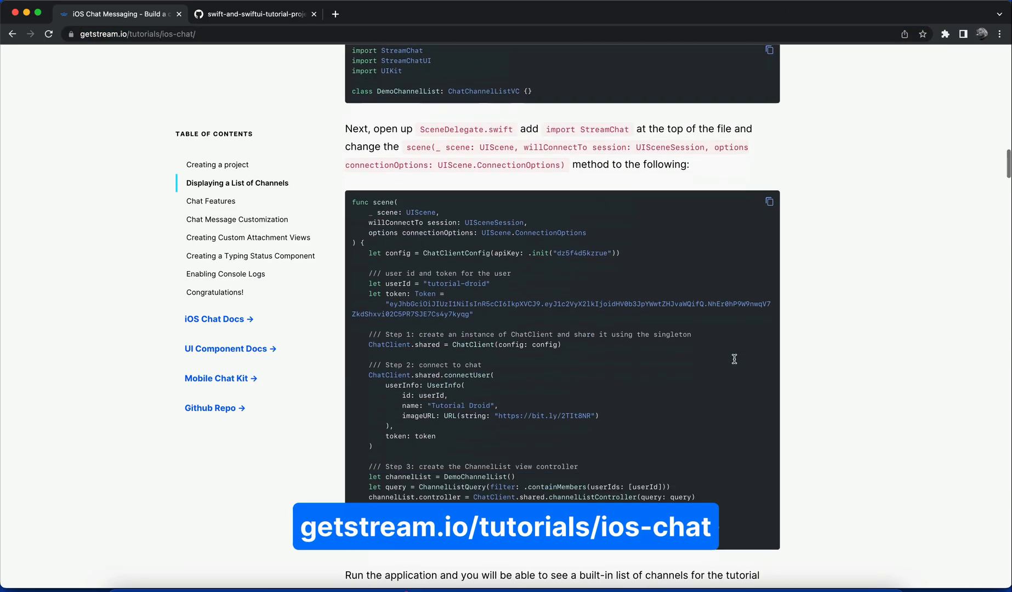
pyautogui.scroll(3)
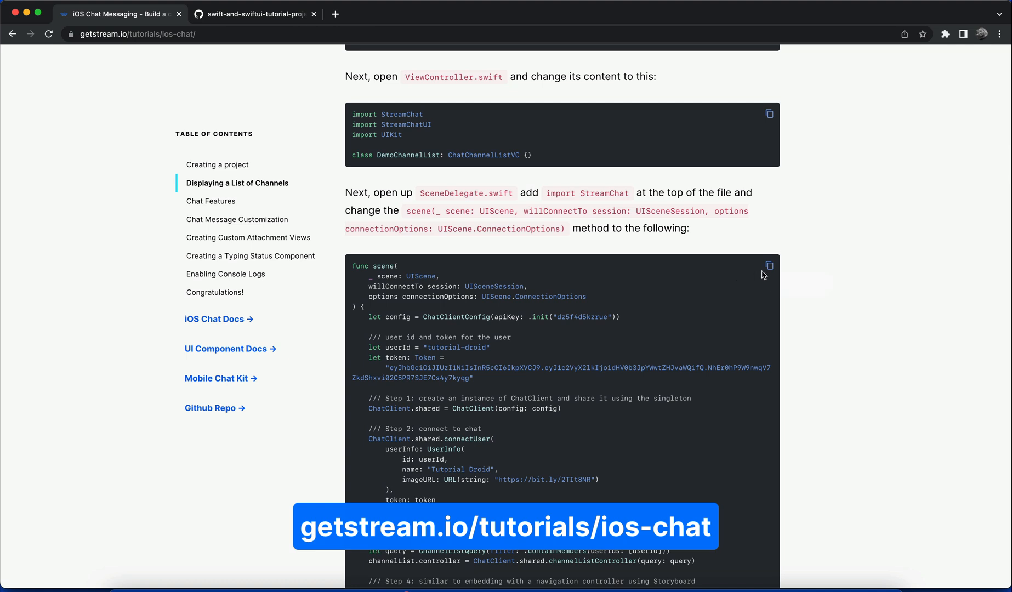
pyautogui.moveTo(760, 277)
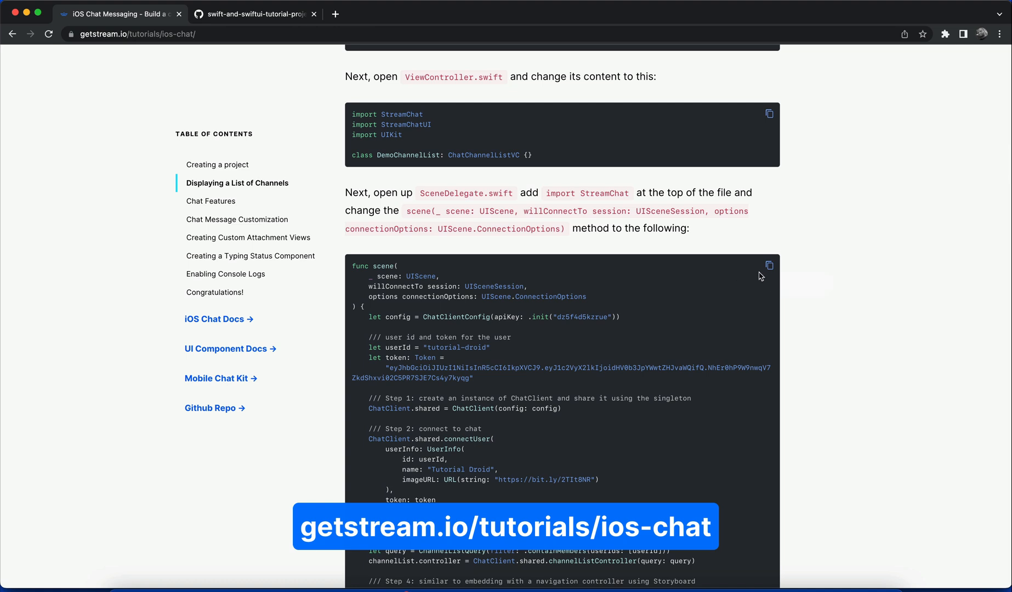
pyautogui.moveTo(770, 267)
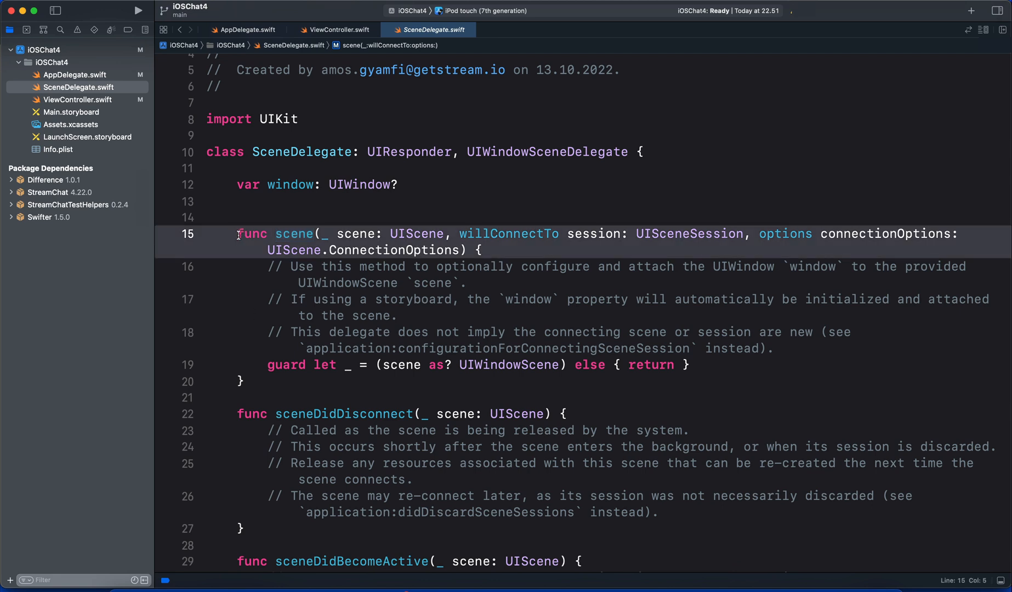
# Replace the scene method with the tutorial's ChatClient setup code and add 'import StreamChat'
pyautogui.moveTo(236, 234); pyautogui.dragTo(250, 380)
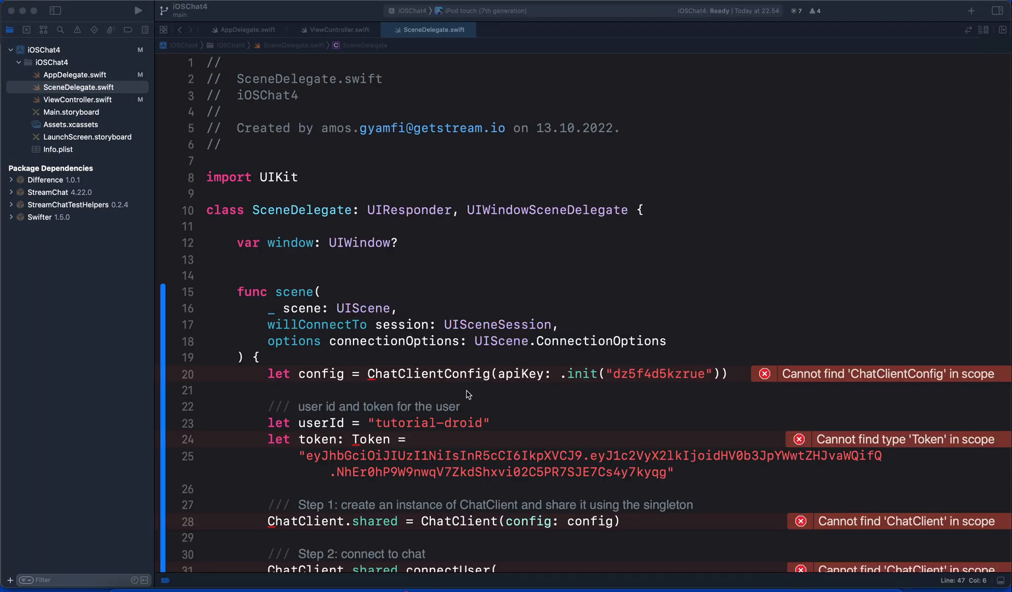
pyautogui.moveTo(307, 187)
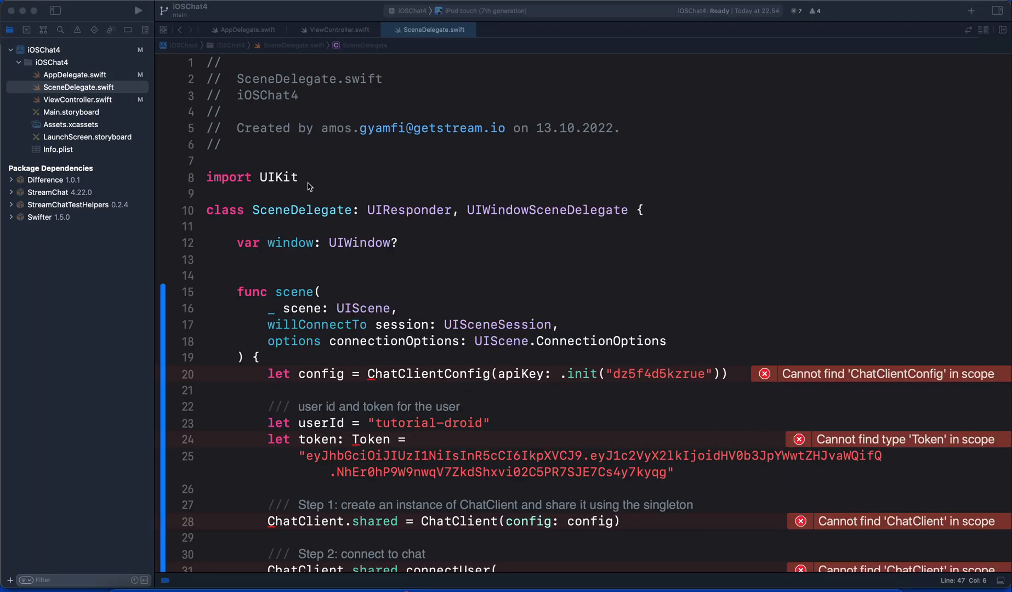
pyautogui.click(308, 178)
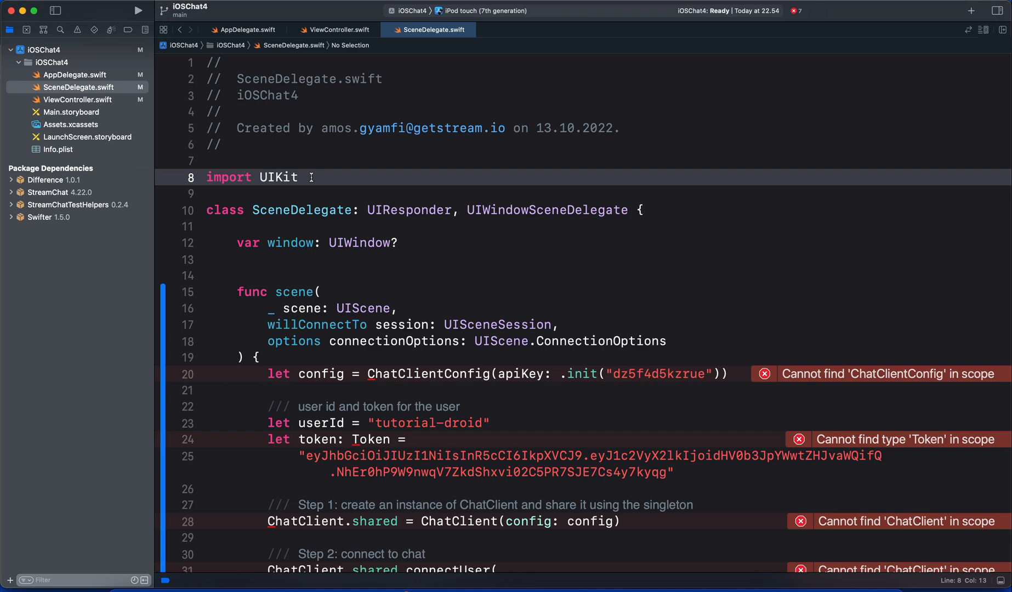
pyautogui.write('import Str')
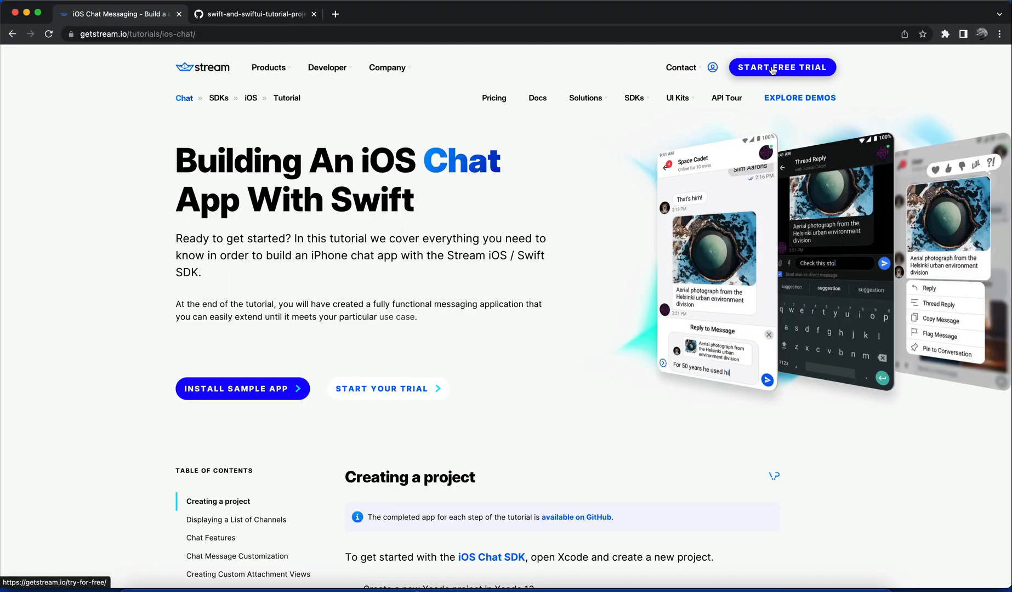
# Scroll the tutorial page back to its introduction in Chrome
pyautogui.click(782, 67)
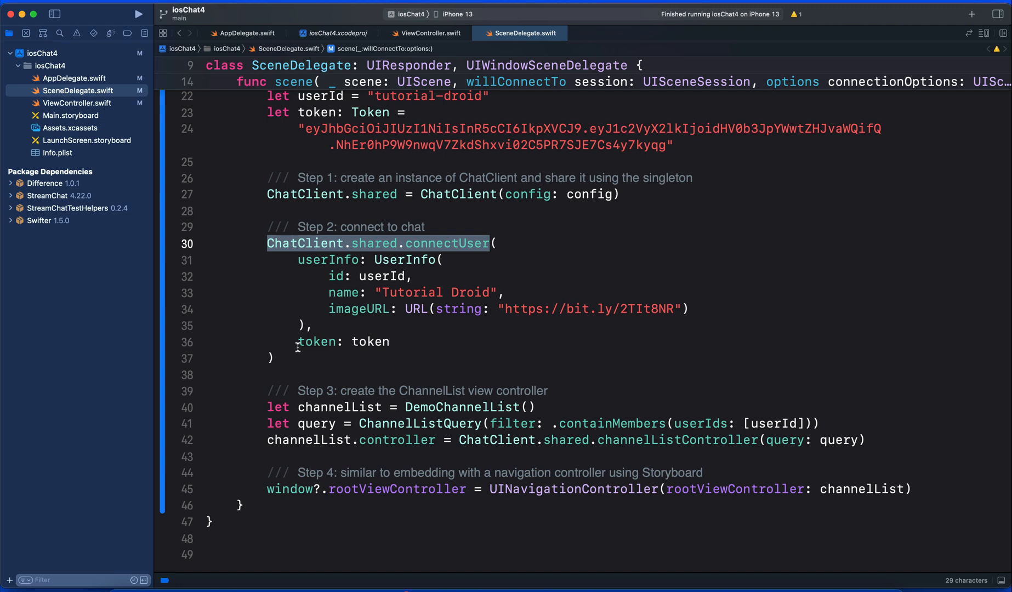
pyautogui.doubleClick(317, 342)
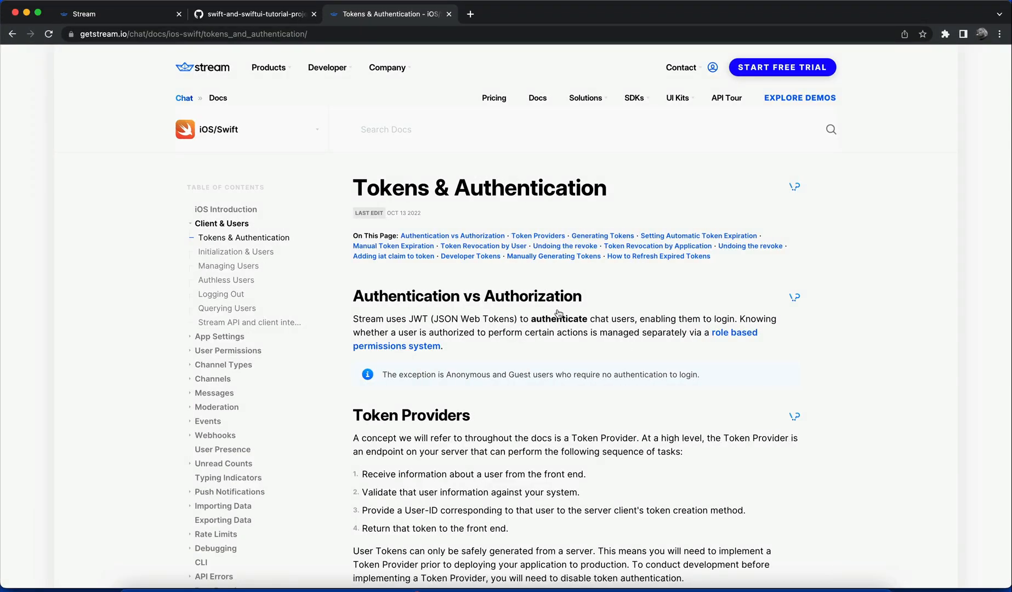
# Scroll through Stream's iOS Tokens & Authentication documentation page
pyautogui.scroll(-3)
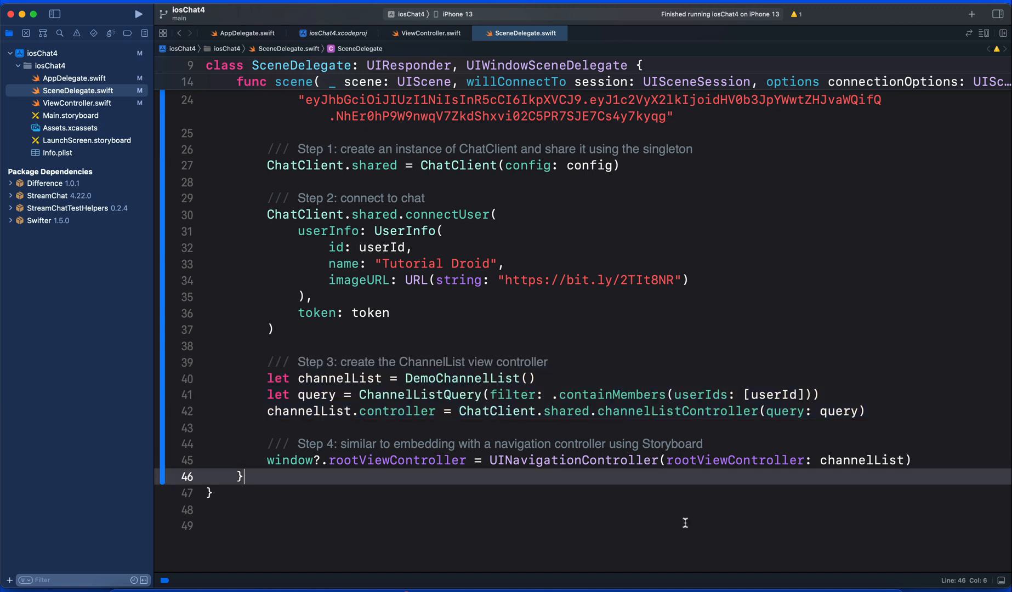
pyautogui.moveTo(852, 488)
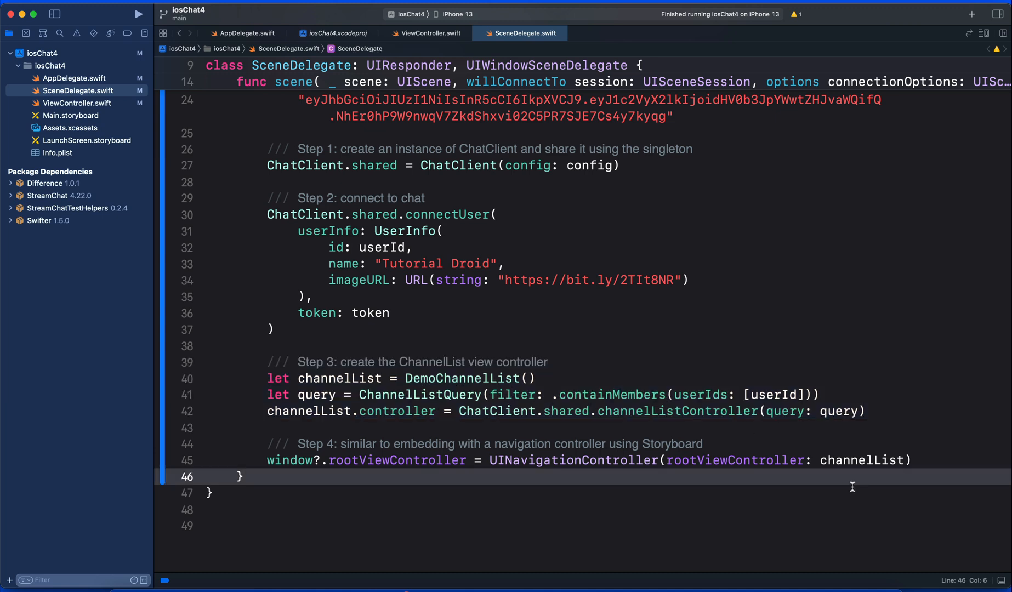
# Build and run iosChat4 on the iPhone 13 simulator from the toolbar Run button
pyautogui.doubleClick(854, 460)
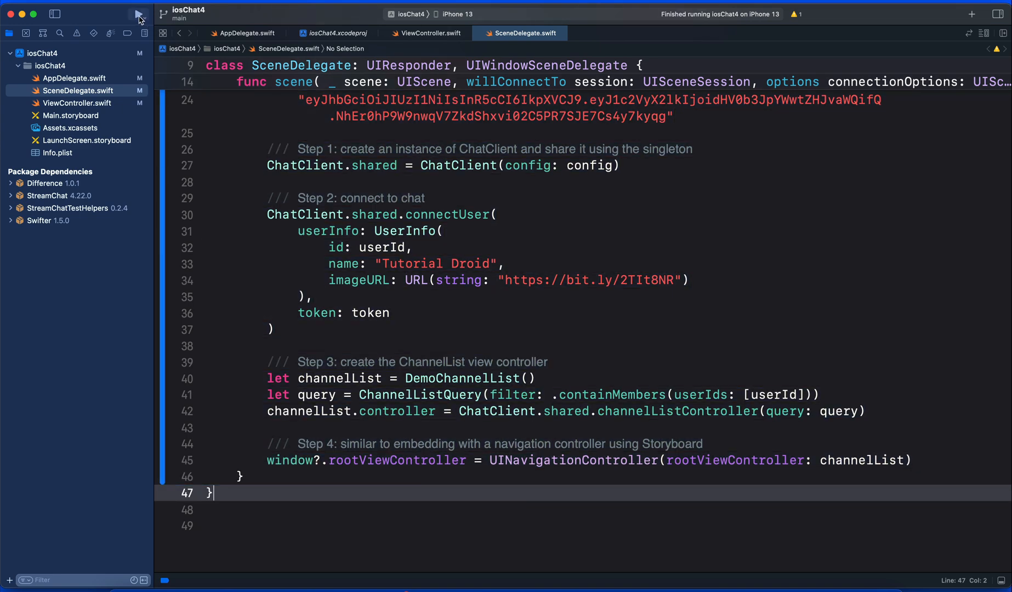
pyautogui.click(137, 15)
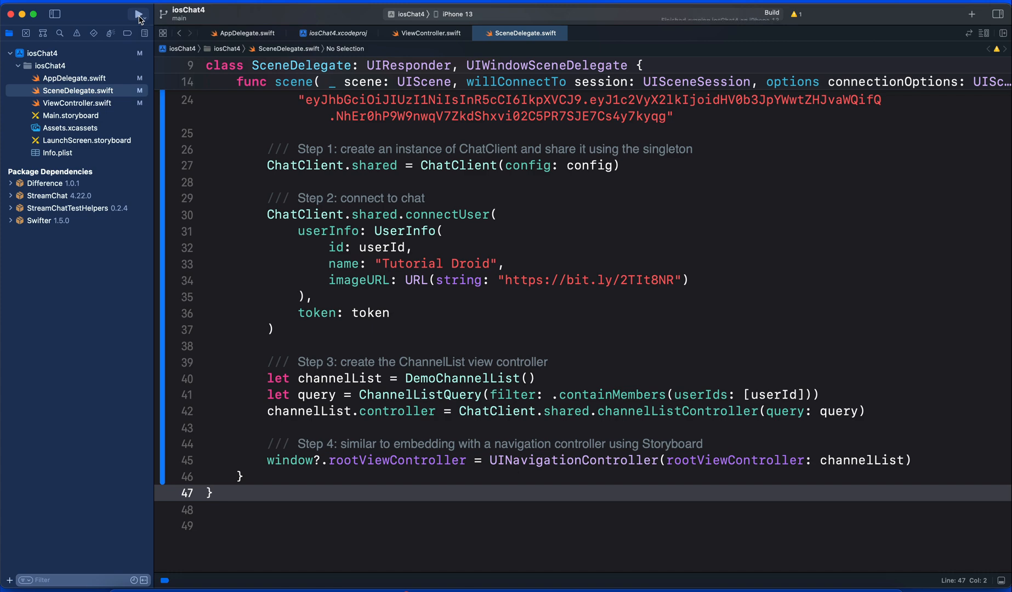
pyautogui.click(138, 16)
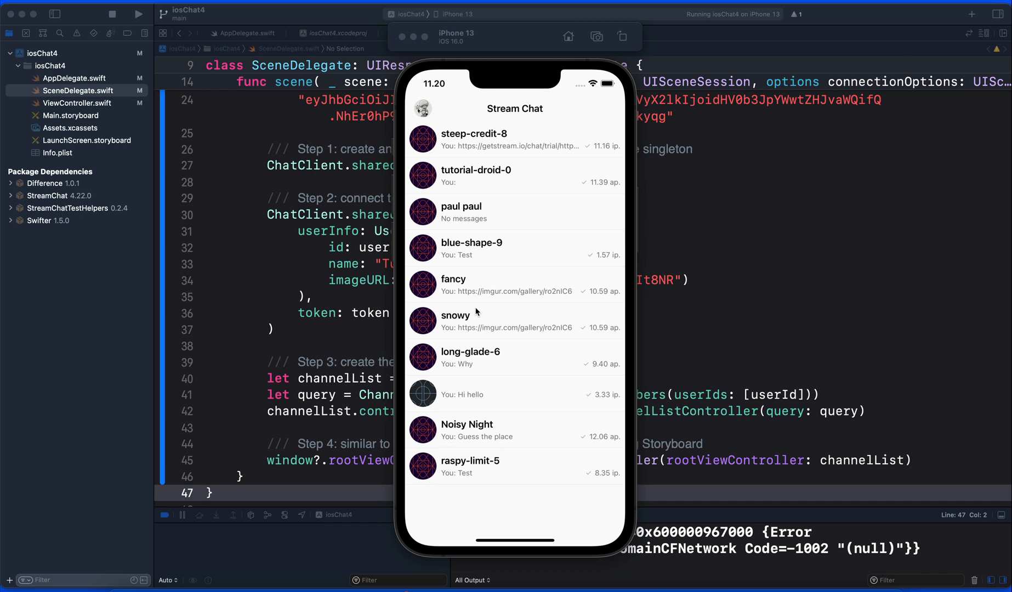
pyautogui.moveTo(503, 235)
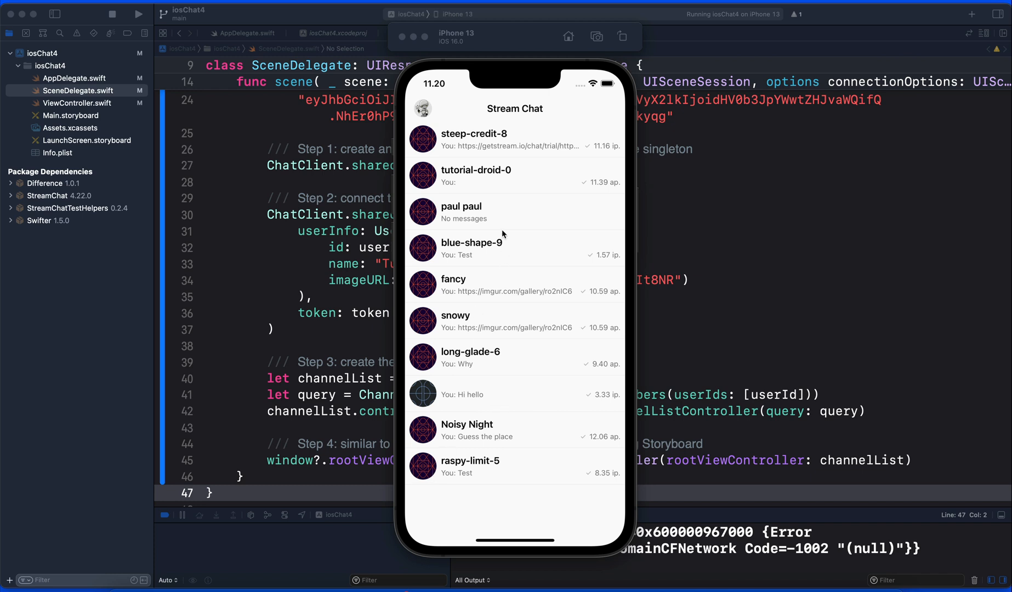
pyautogui.moveTo(498, 228)
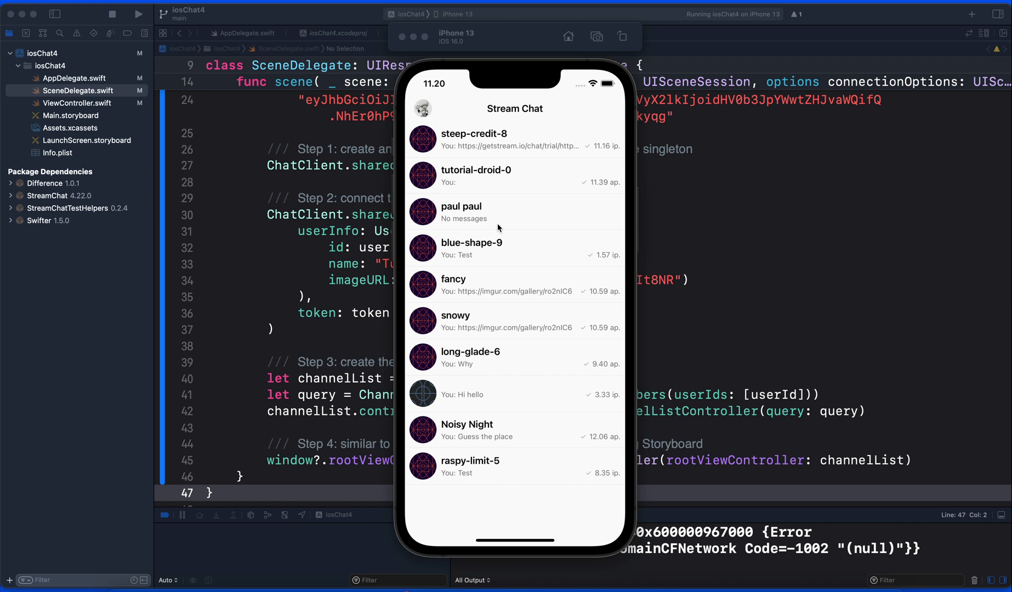
pyautogui.moveTo(507, 212)
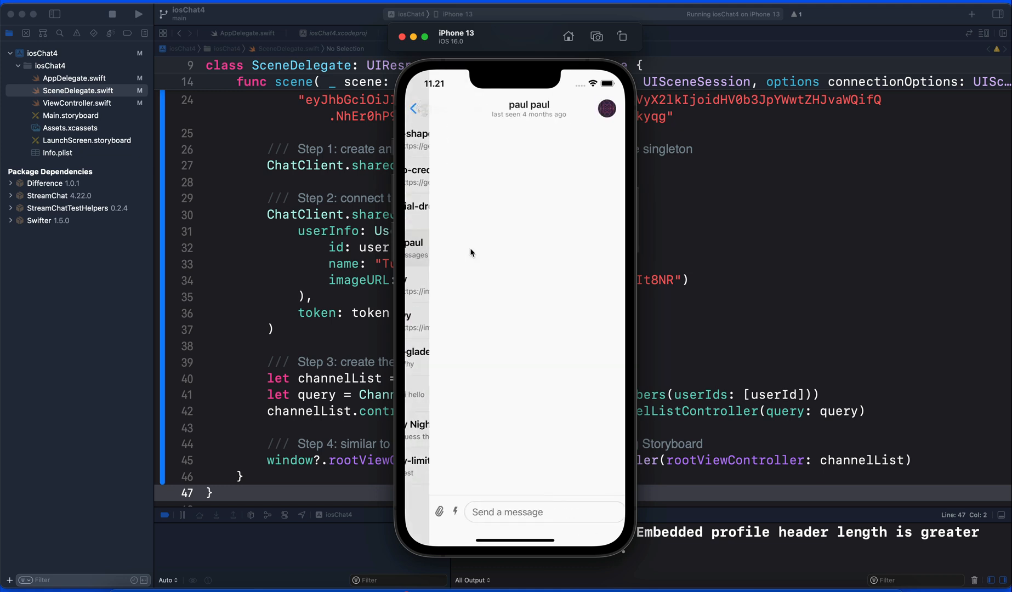
pyautogui.click(507, 512)
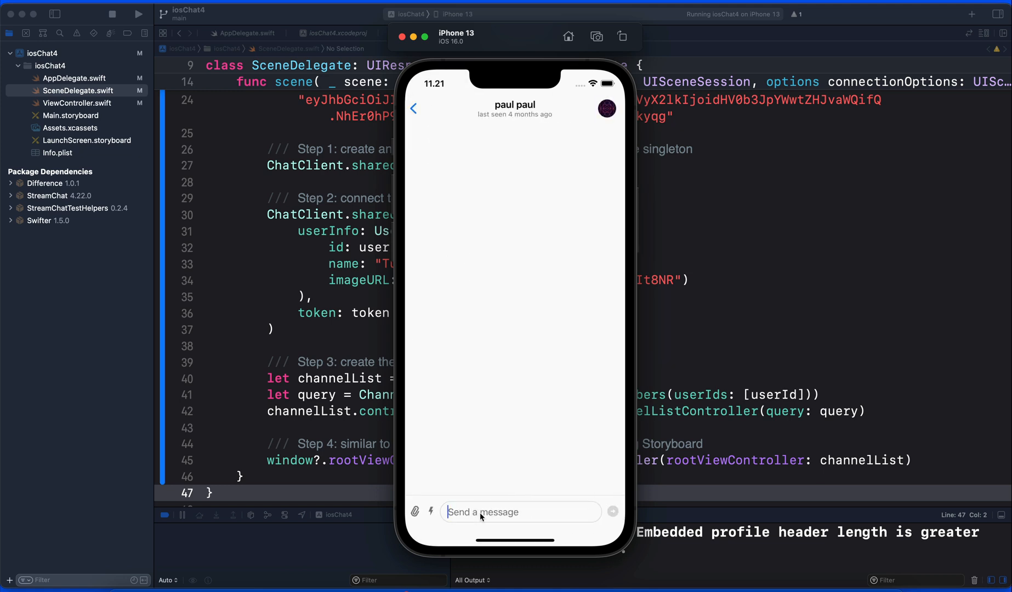
pyautogui.write('https://getstream.io/chat/trial/')
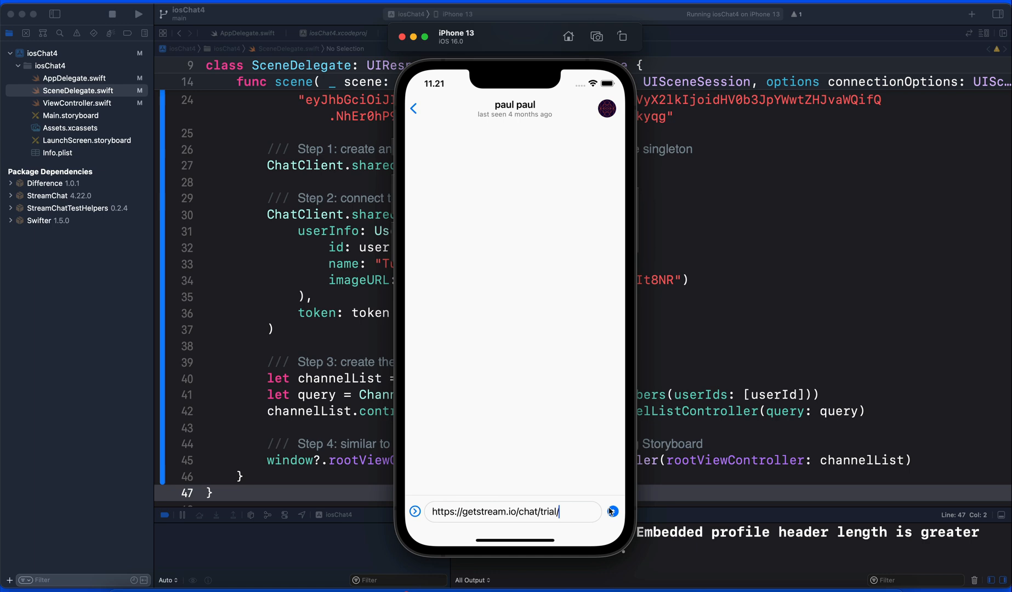
pyautogui.click(612, 512)
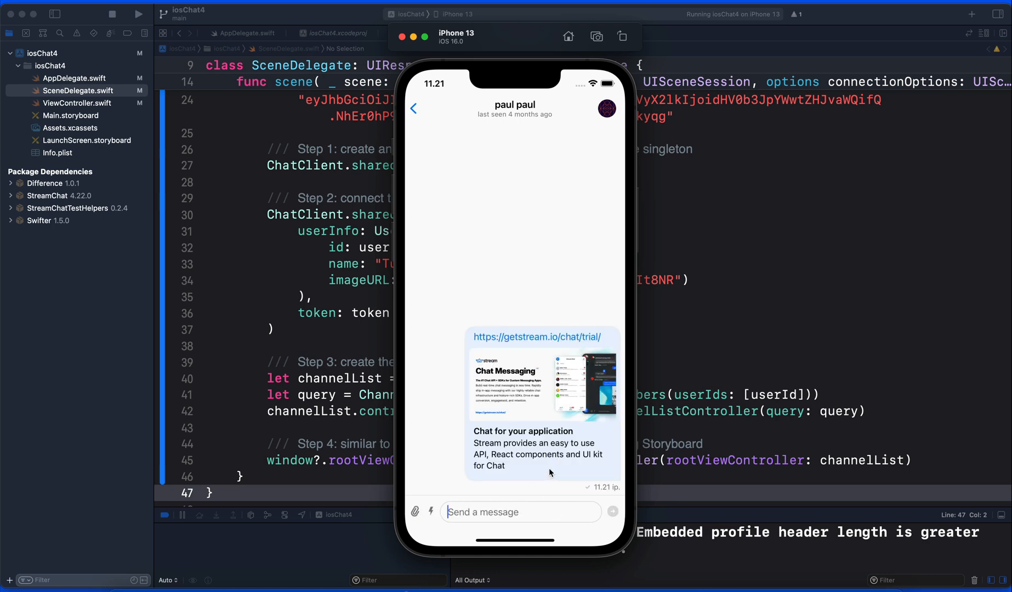
pyautogui.click(537, 336)
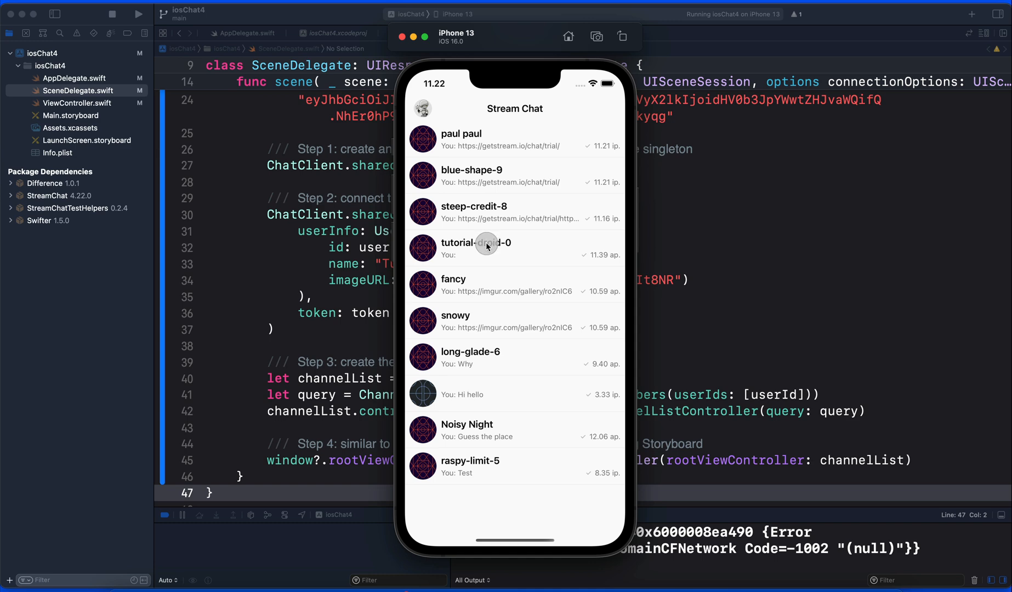
# Open the tutorial-droid-0 conversation and long-press its flower photo message to show the reactions and Reply/Thread Reply menu
pyautogui.click(487, 247)
pyautogui.write('Cat')
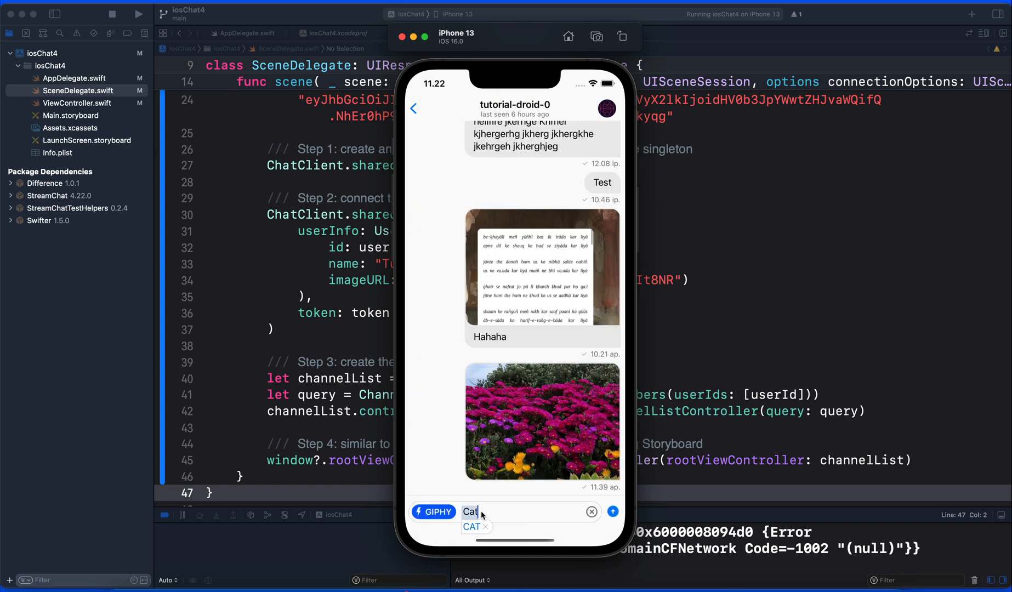
pyautogui.click(612, 512)
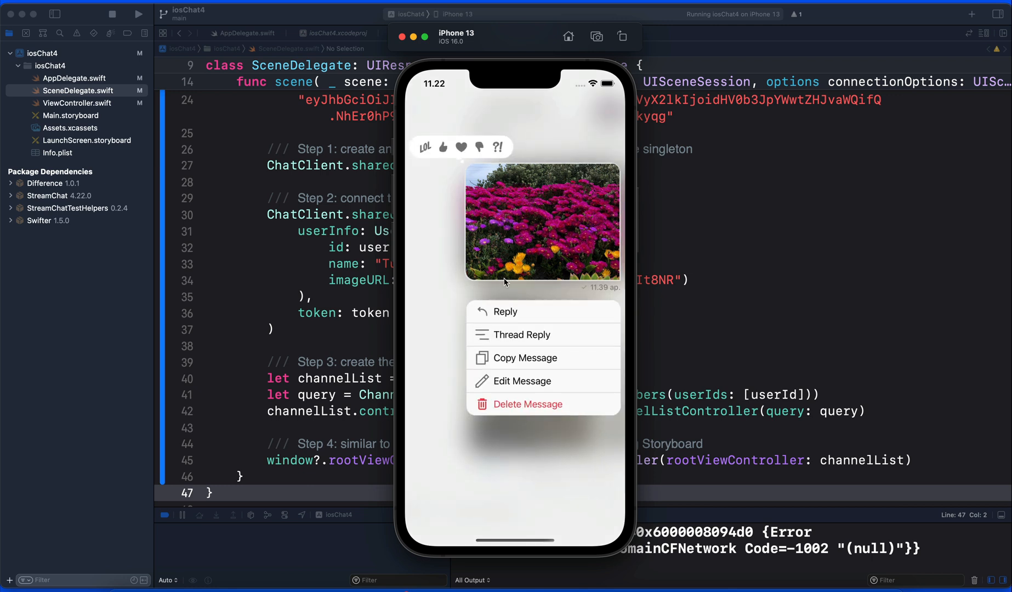
pyautogui.moveTo(521, 385)
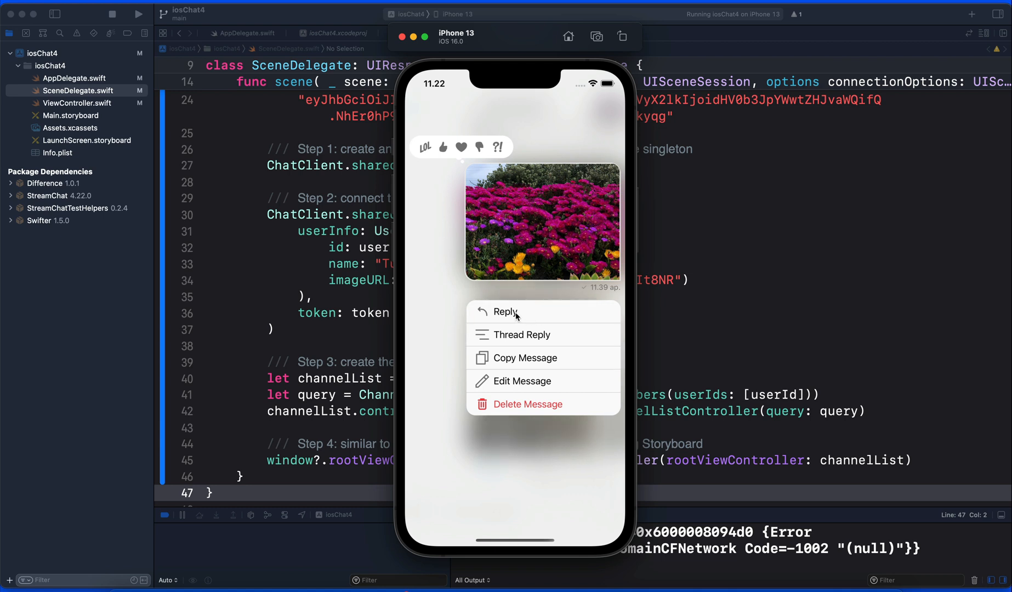
pyautogui.moveTo(523, 339)
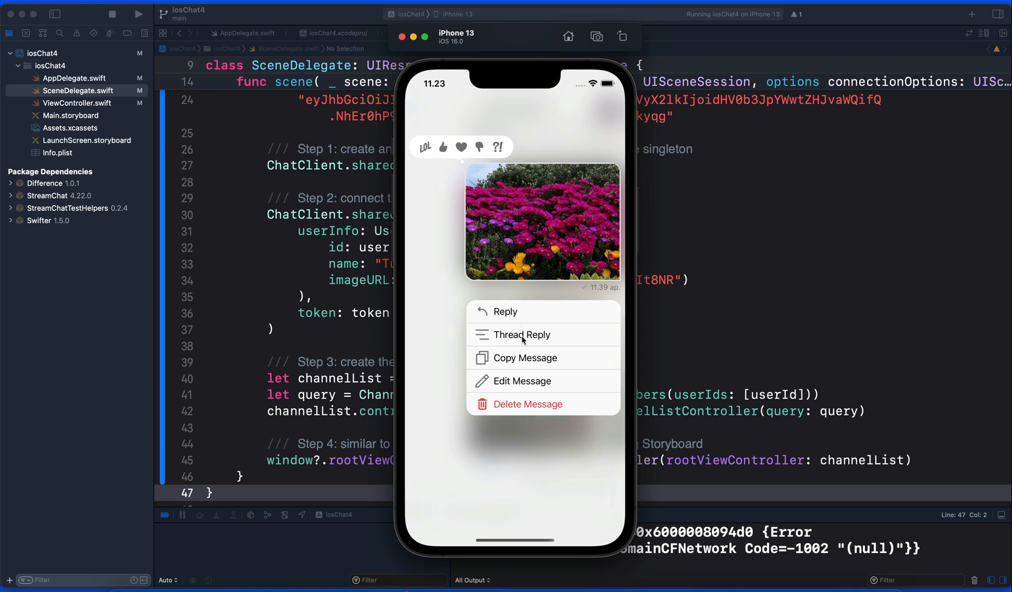